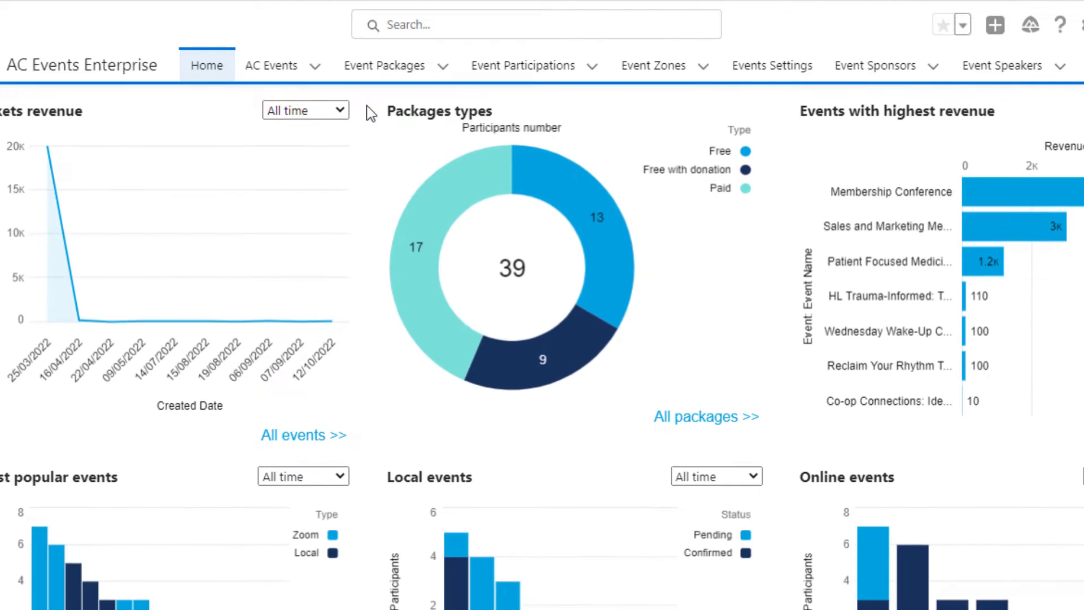
pyautogui.moveTo(415, 290)
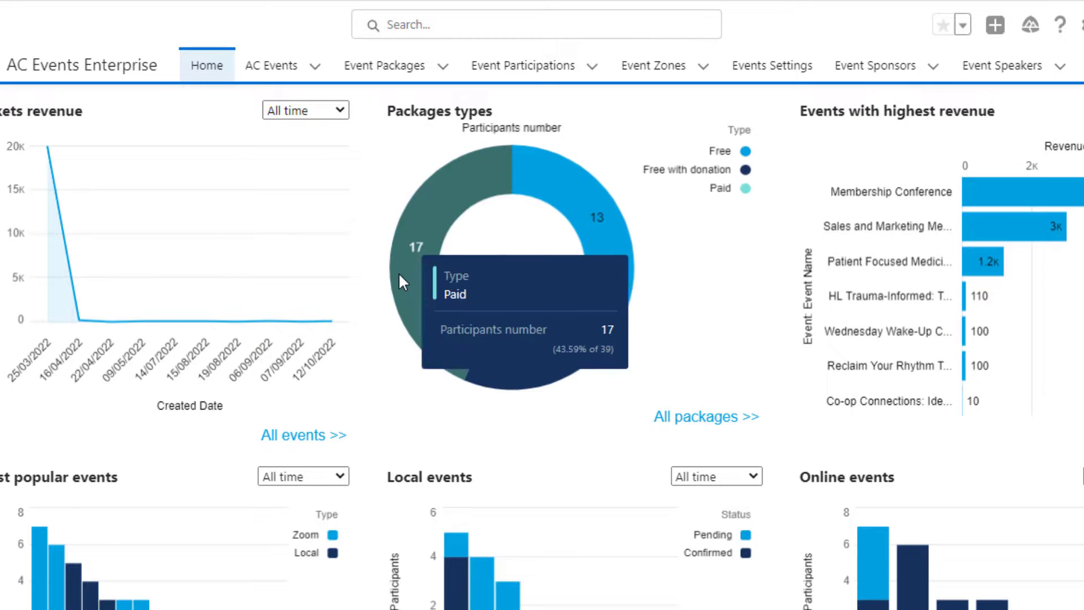
# Step: Review the Home dashboard, filter Tickets revenue to Next 7 days, and go to the AC Events list
pyautogui.scroll(-3)
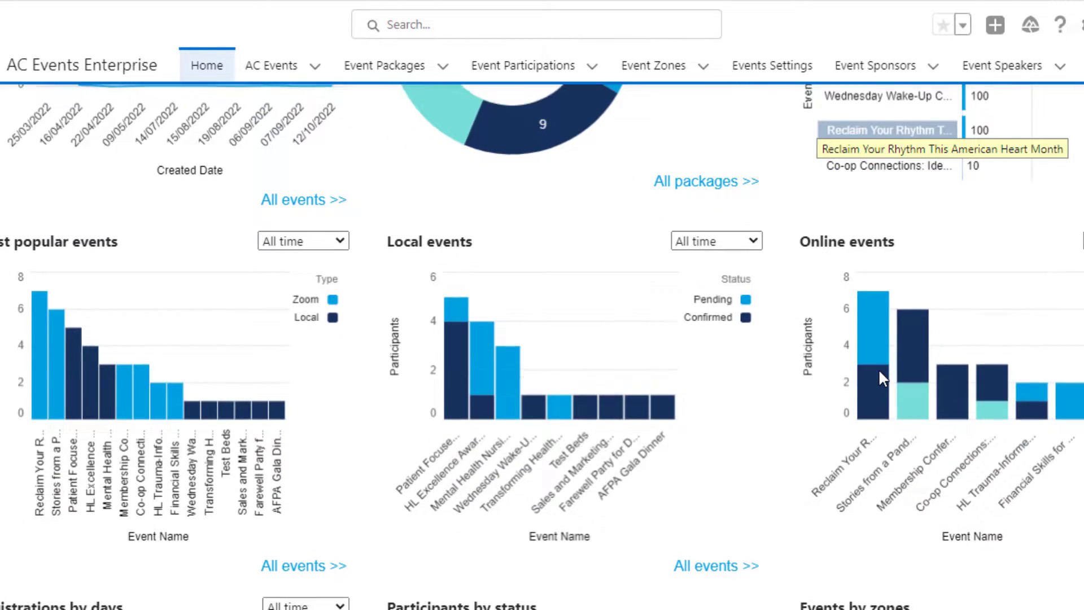
pyautogui.scroll(-3)
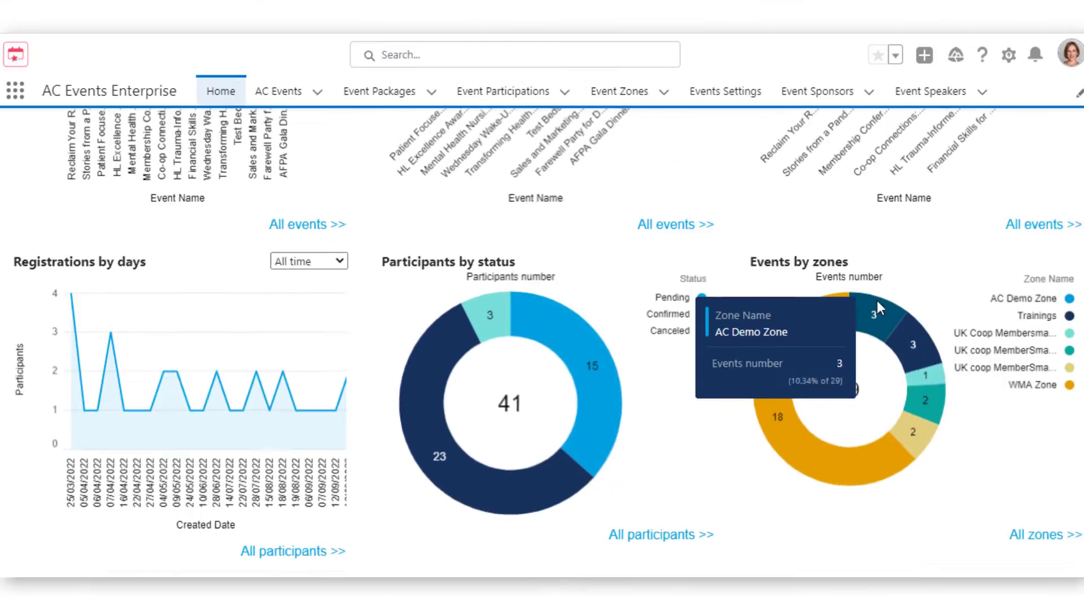
pyautogui.scroll(3)
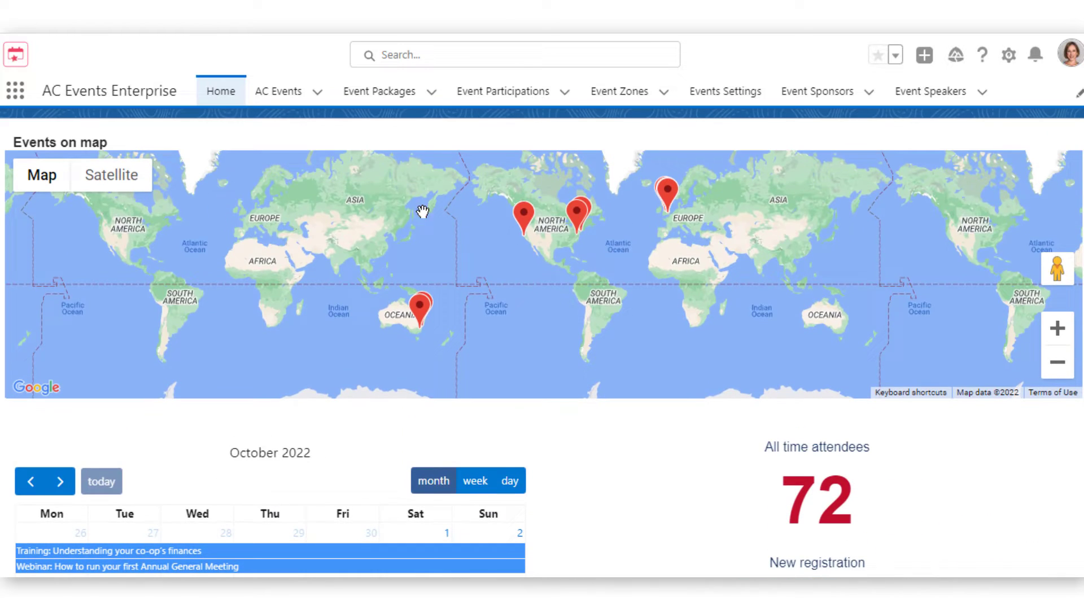
pyautogui.scroll(-3)
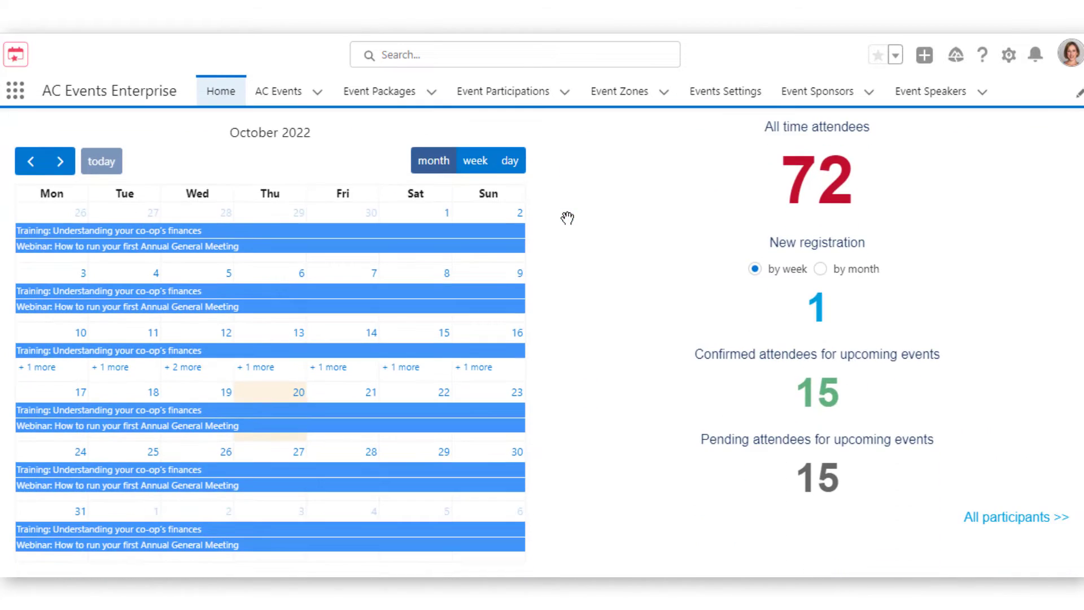
pyautogui.click(475, 161)
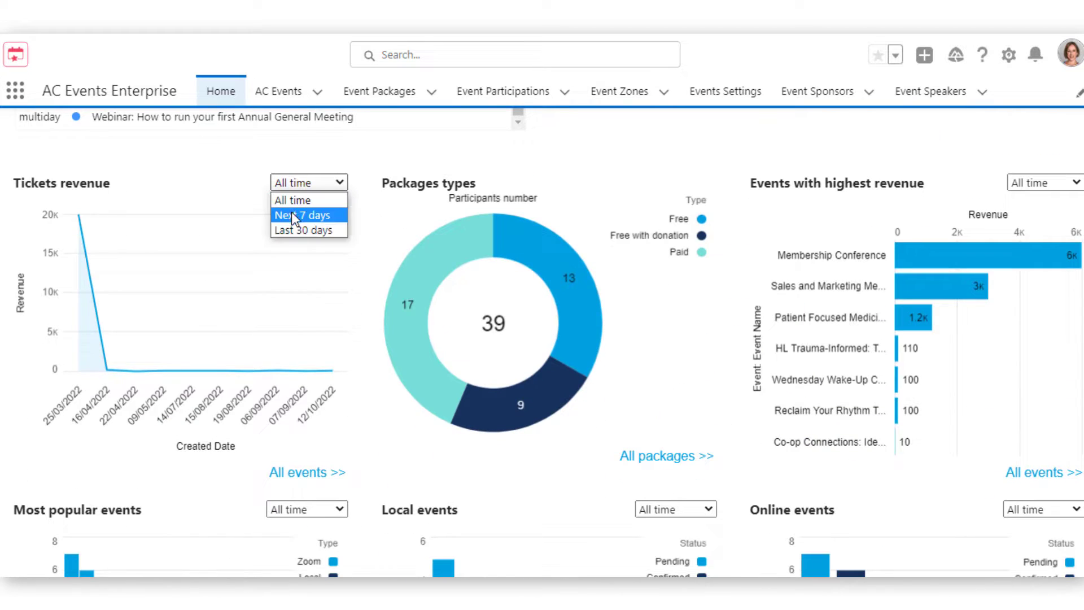
pyautogui.click(300, 215)
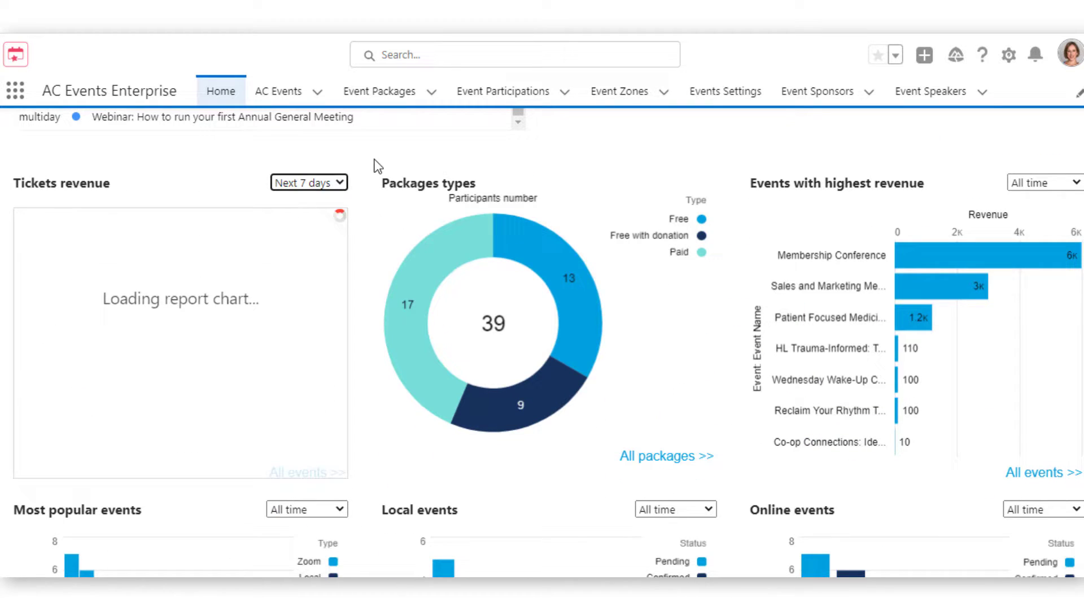
pyautogui.click(279, 91)
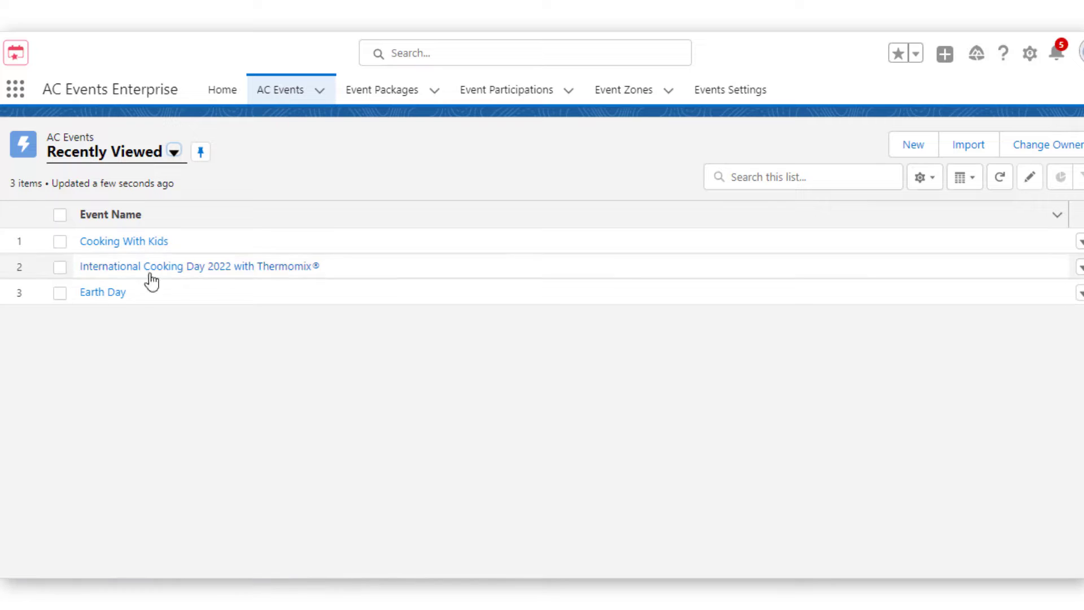
# Step: Review the Cooking With Kids event's details and its related packages and participations, ending on Details
pyautogui.click(123, 241)
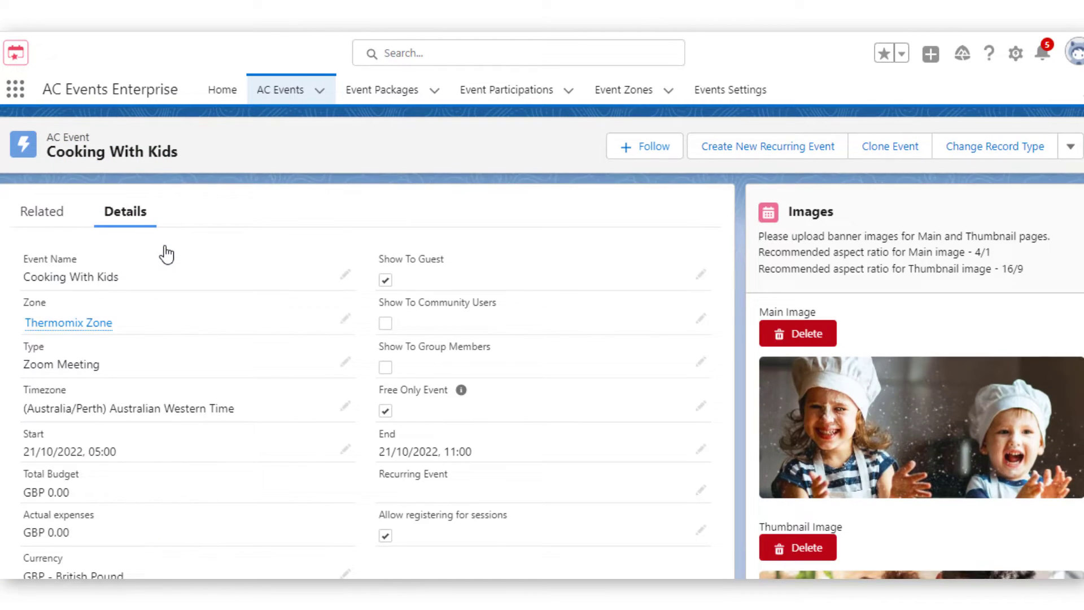
pyautogui.scroll(-3)
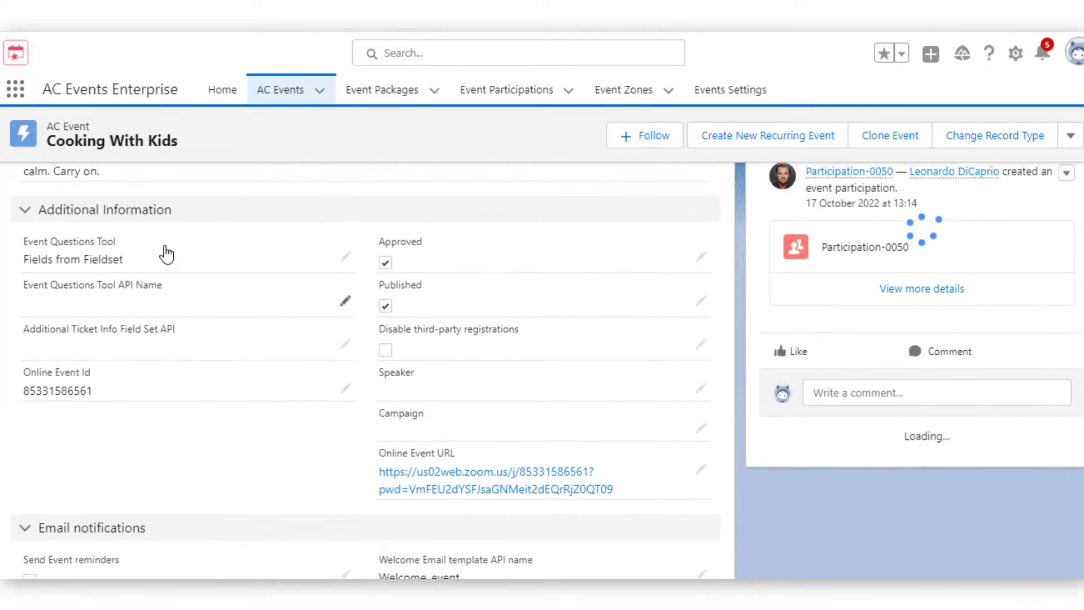
pyautogui.click(44, 211)
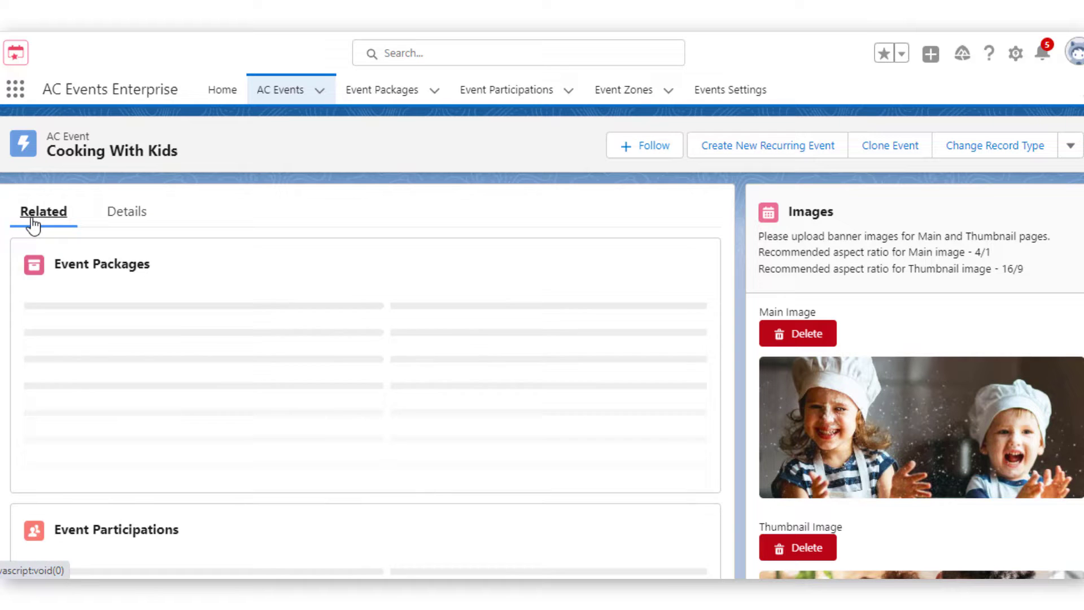
pyautogui.scroll(-3)
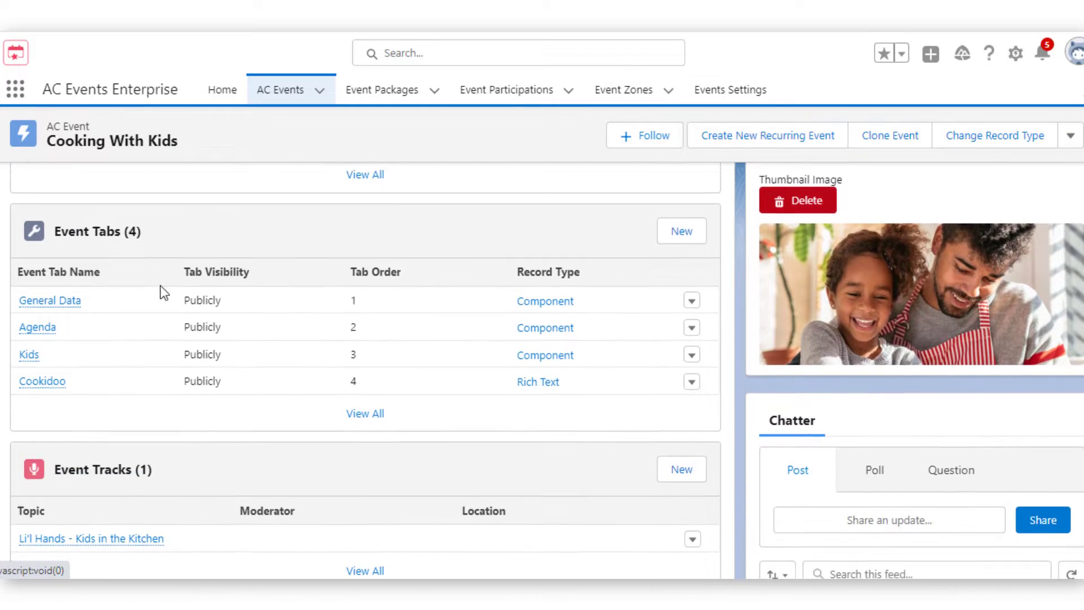
pyautogui.scroll(-3)
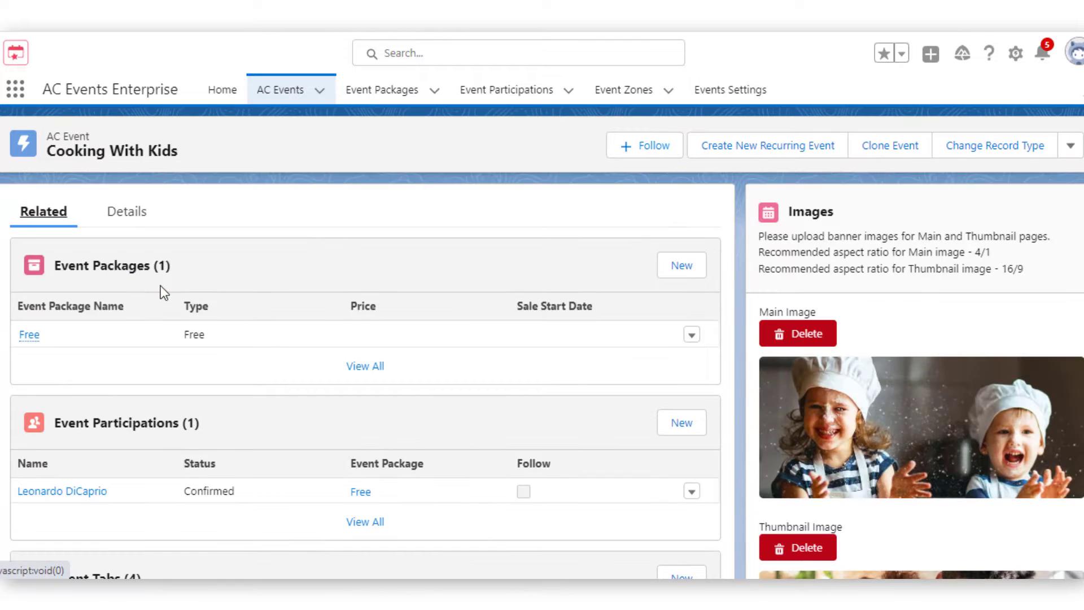
pyautogui.click(125, 212)
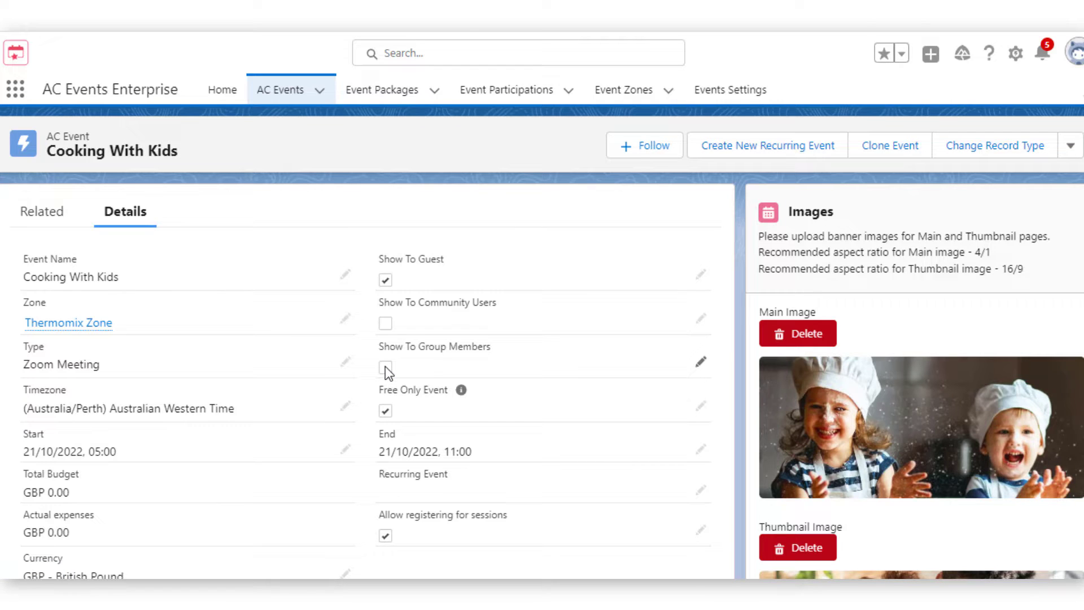
pyautogui.moveTo(765, 145)
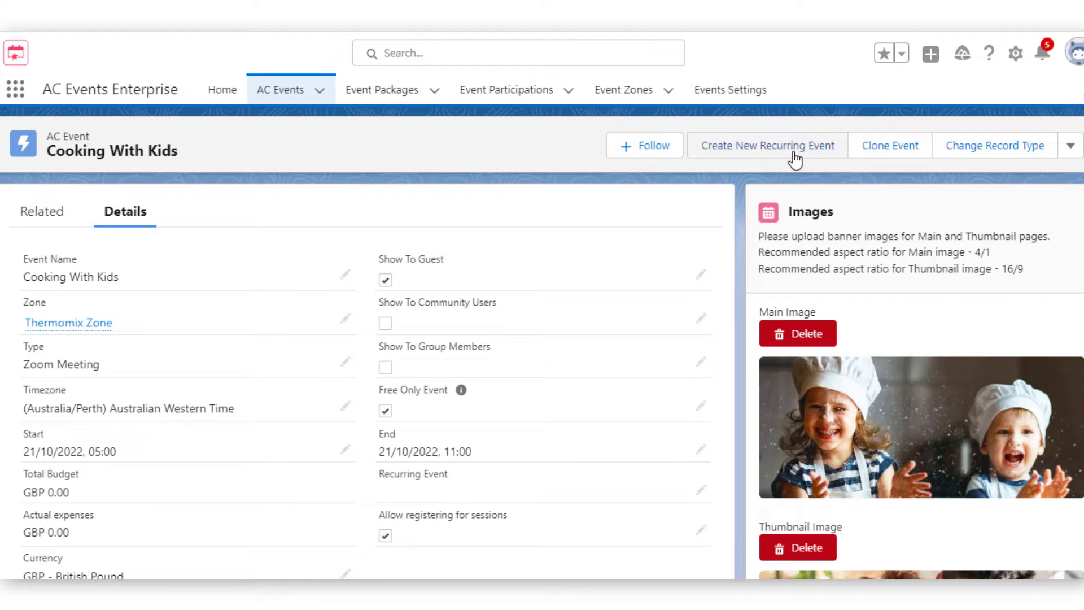
# Step: Preview a new recurring event for Cooking With Kids with the recurrence type set to Weekly
pyautogui.click(766, 146)
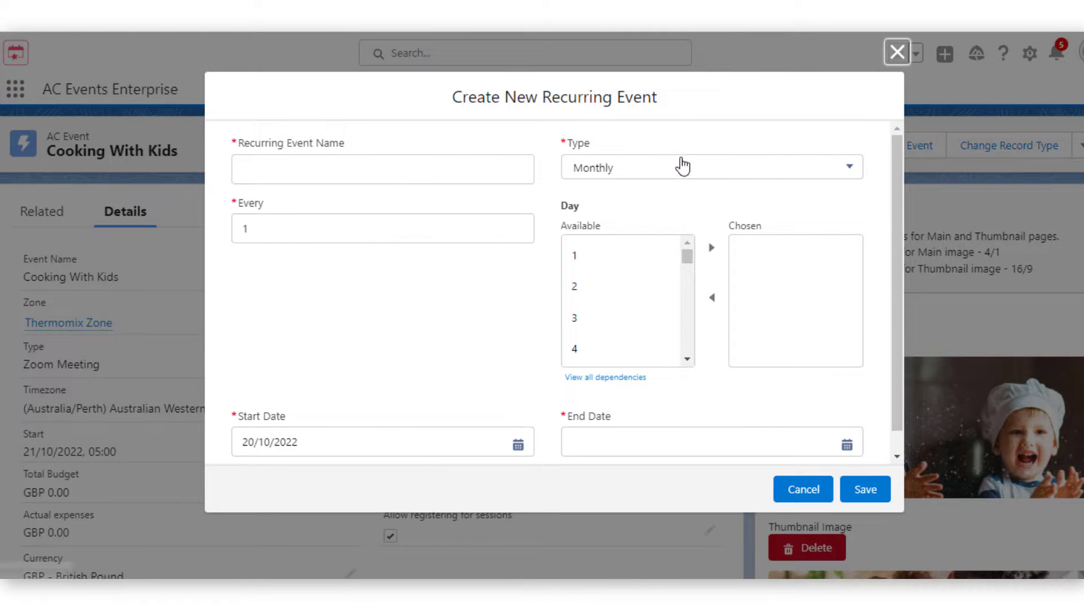
pyautogui.click(711, 167)
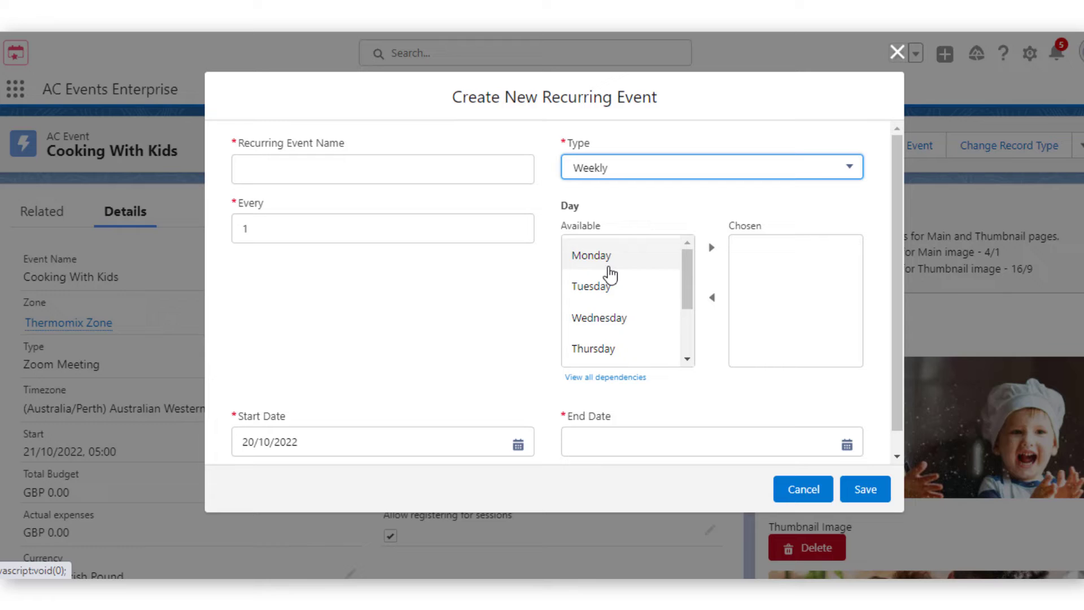
pyautogui.click(711, 248)
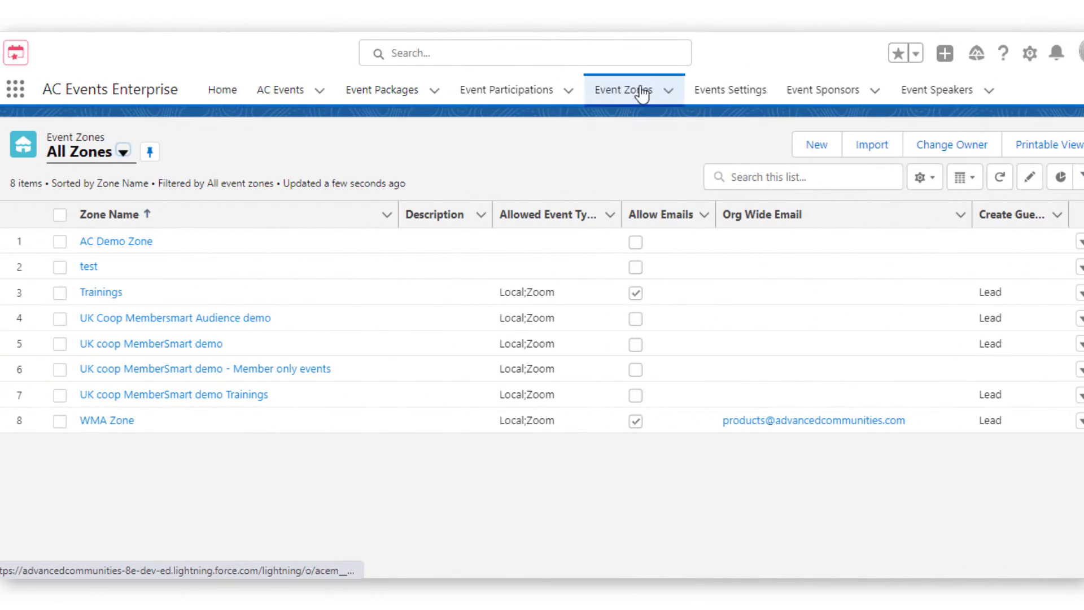
pyautogui.moveTo(804, 163)
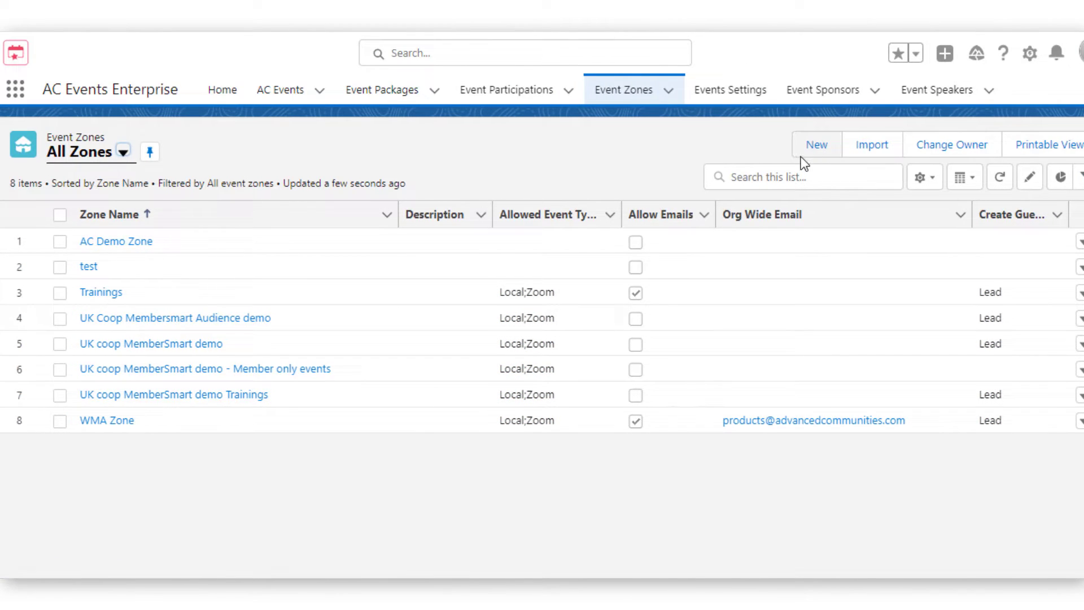
# Step: Start a new event zone and scroll through the New Event Zone form's settings
pyautogui.click(815, 145)
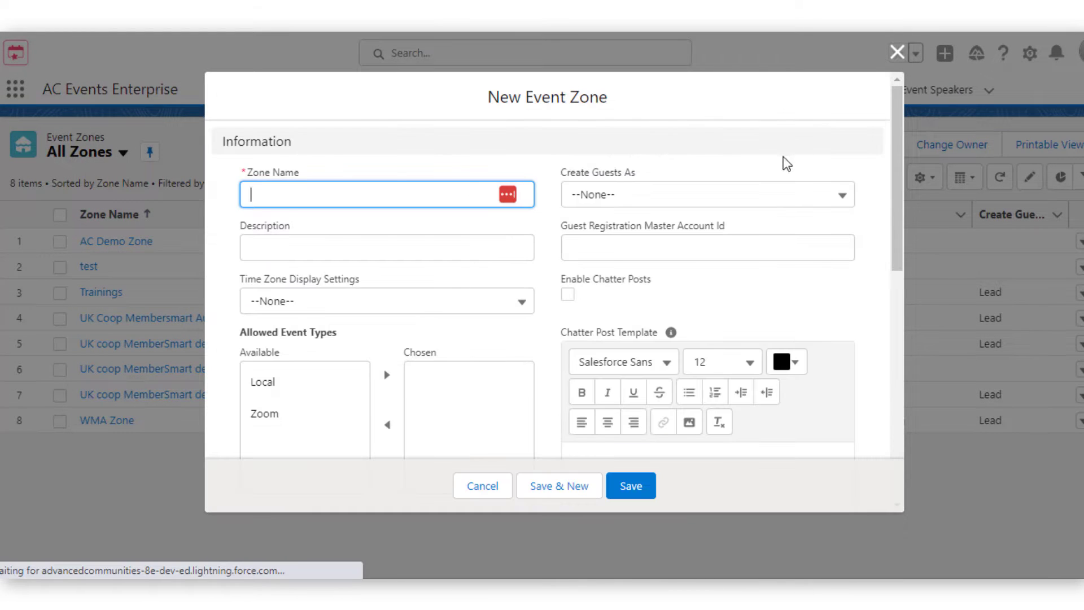
pyautogui.scroll(-3)
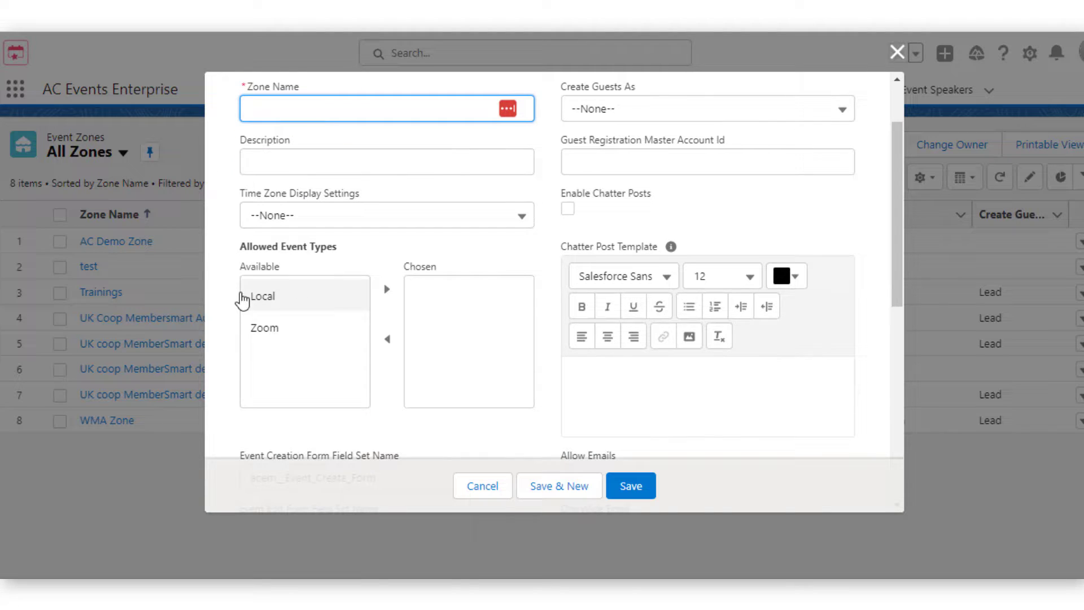
pyautogui.scroll(-3)
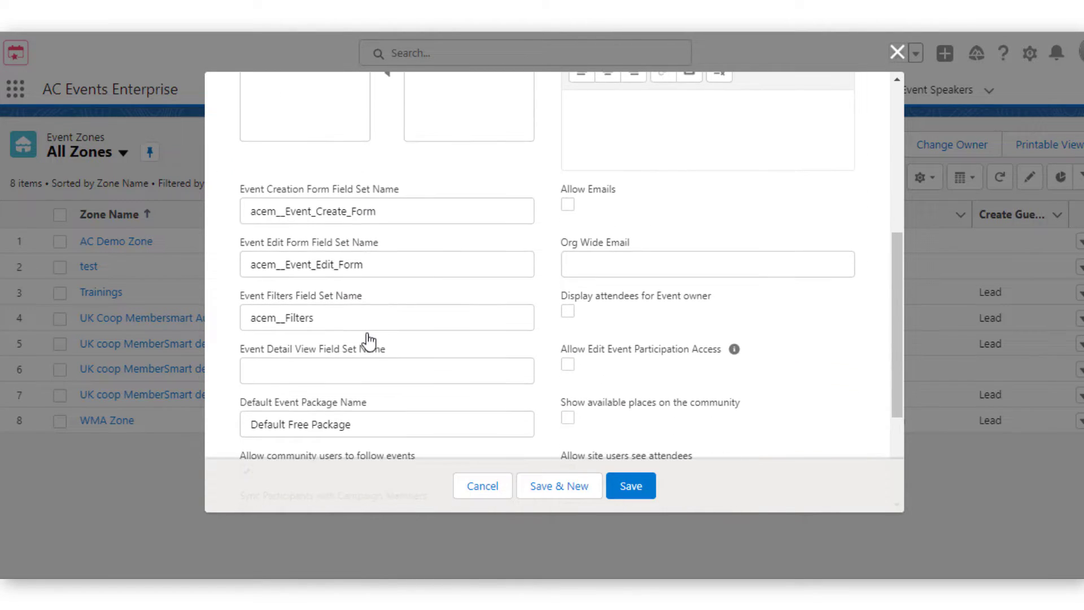
pyautogui.scroll(-3)
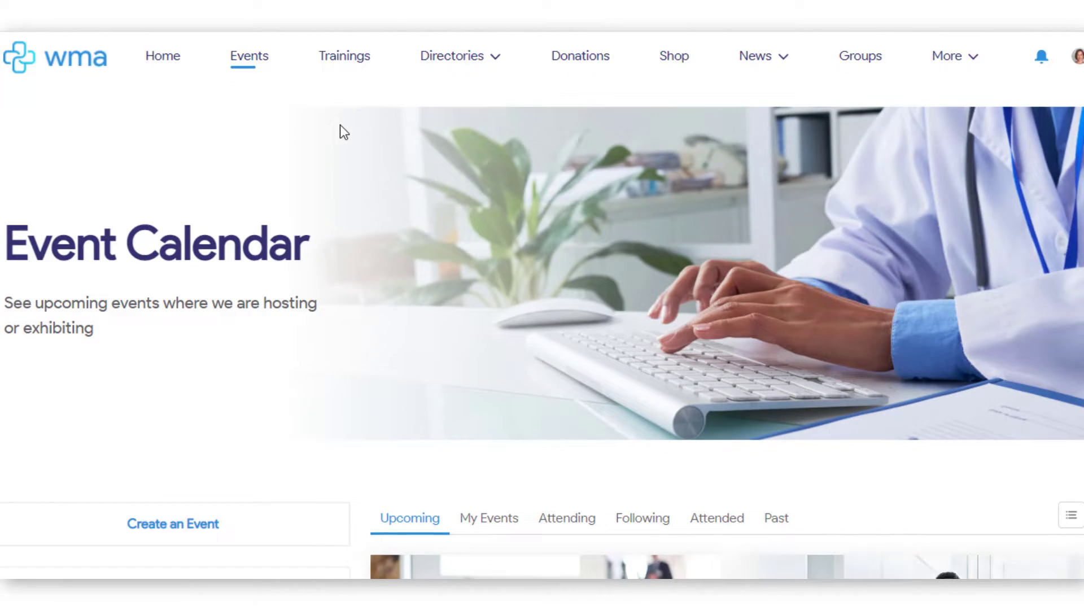
# Step: Browse the Upcoming events list and set the Filters panel's Distance Range to 37 miles
pyautogui.scroll(-3)
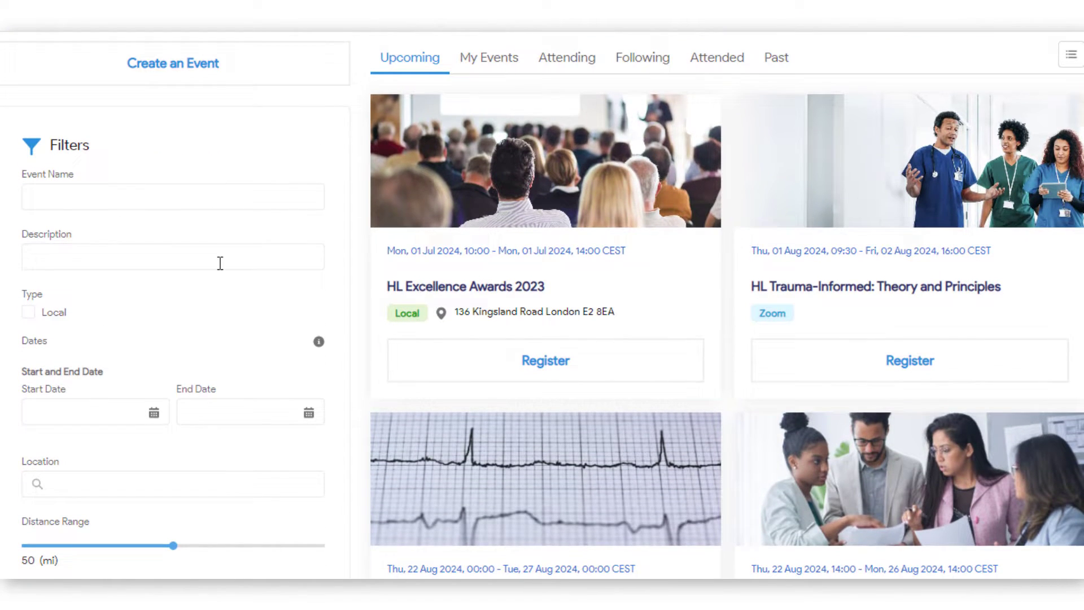
pyautogui.scroll(-3)
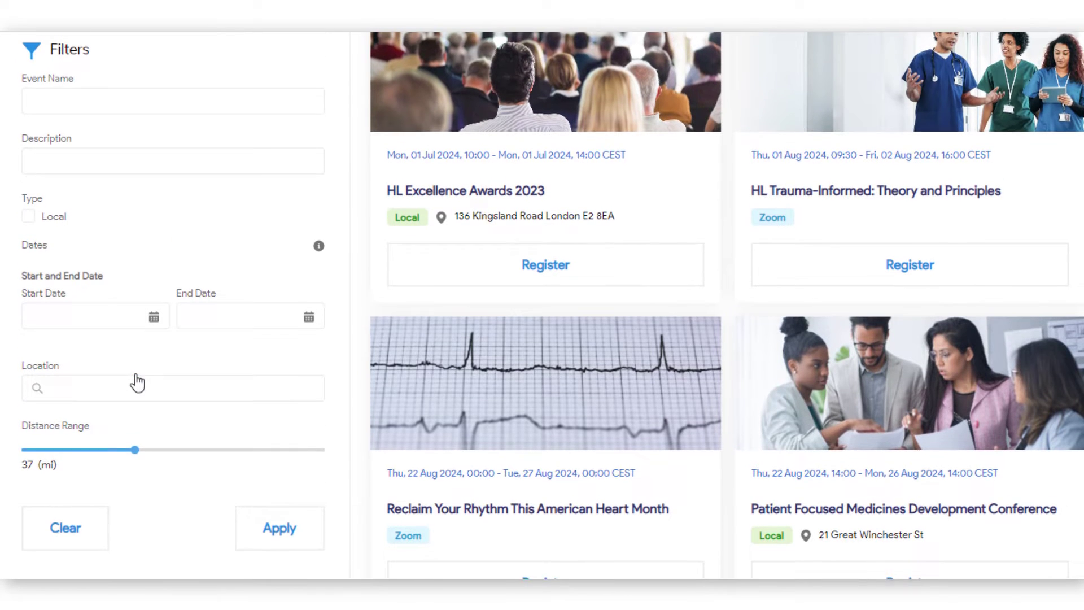
pyautogui.click(28, 217)
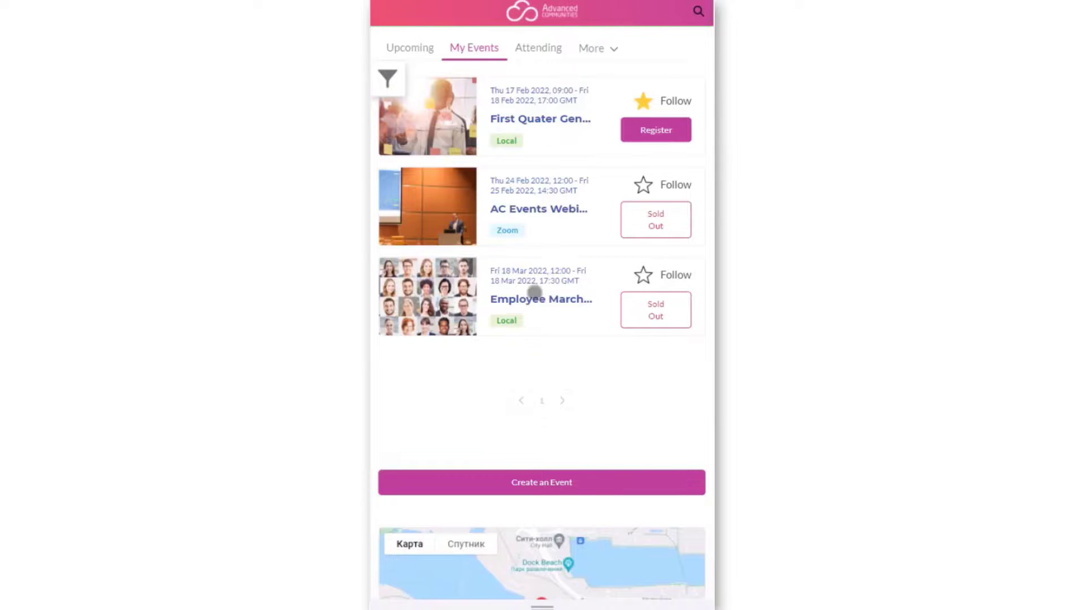
# Step: Check the mobile event filters panel, then close it and scroll the Upcoming events list
pyautogui.click(387, 77)
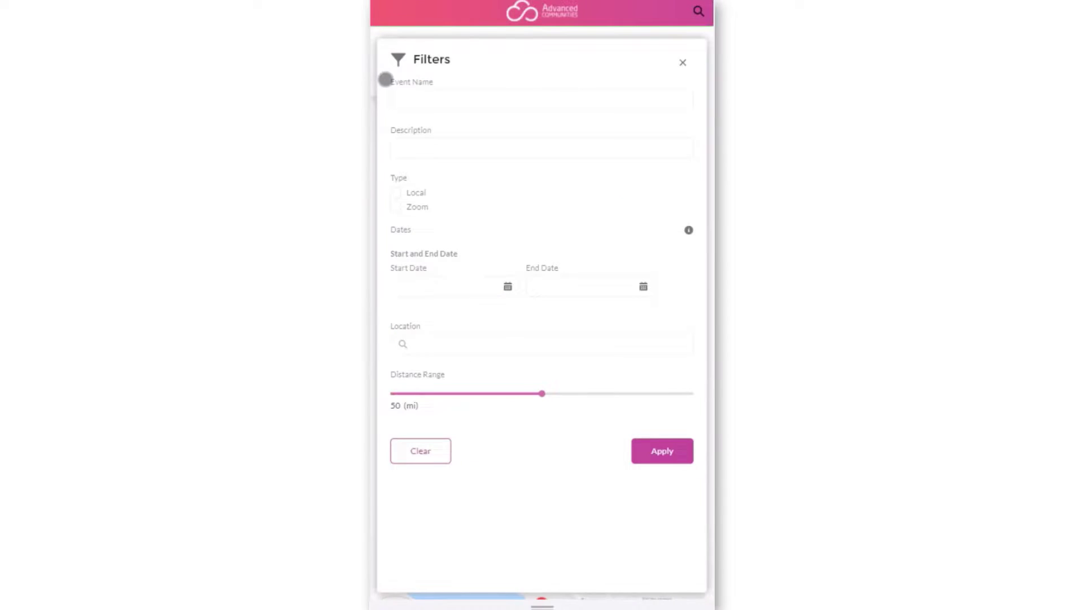
pyautogui.moveTo(670, 53)
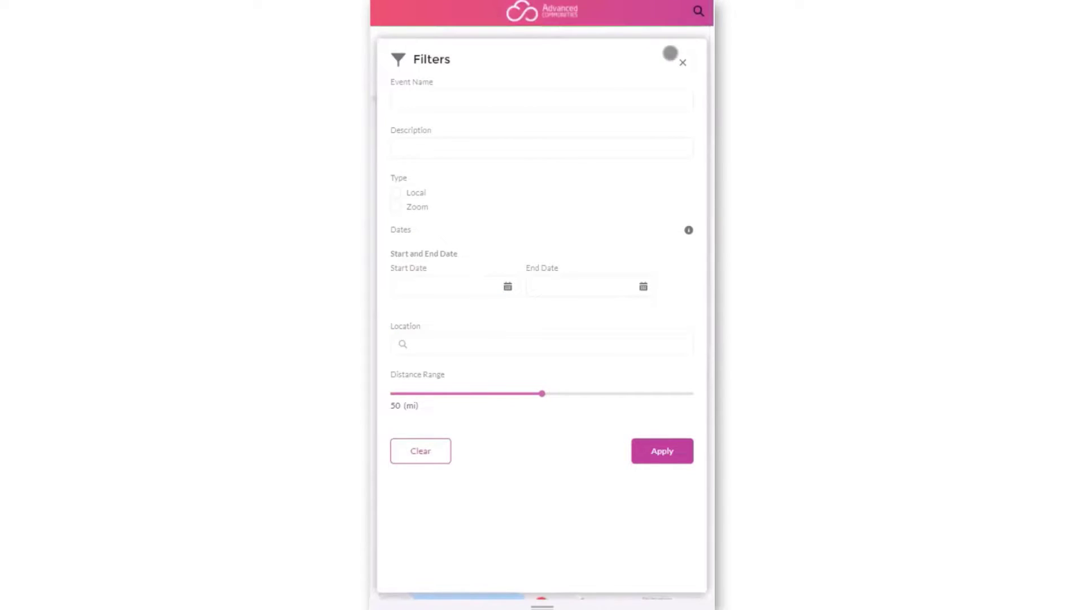
pyautogui.click(683, 62)
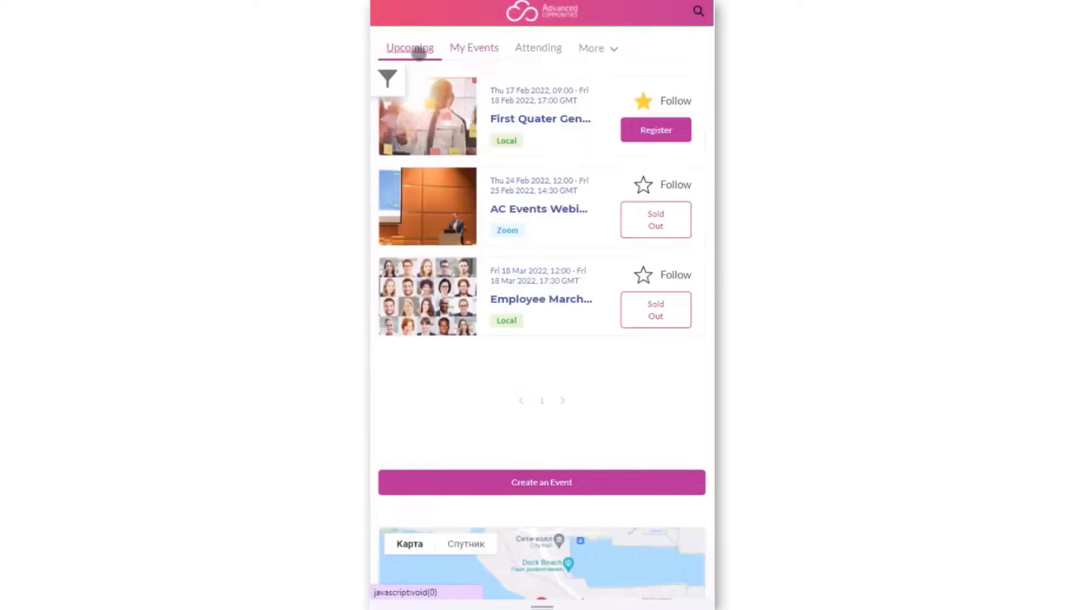
pyautogui.scroll(-3)
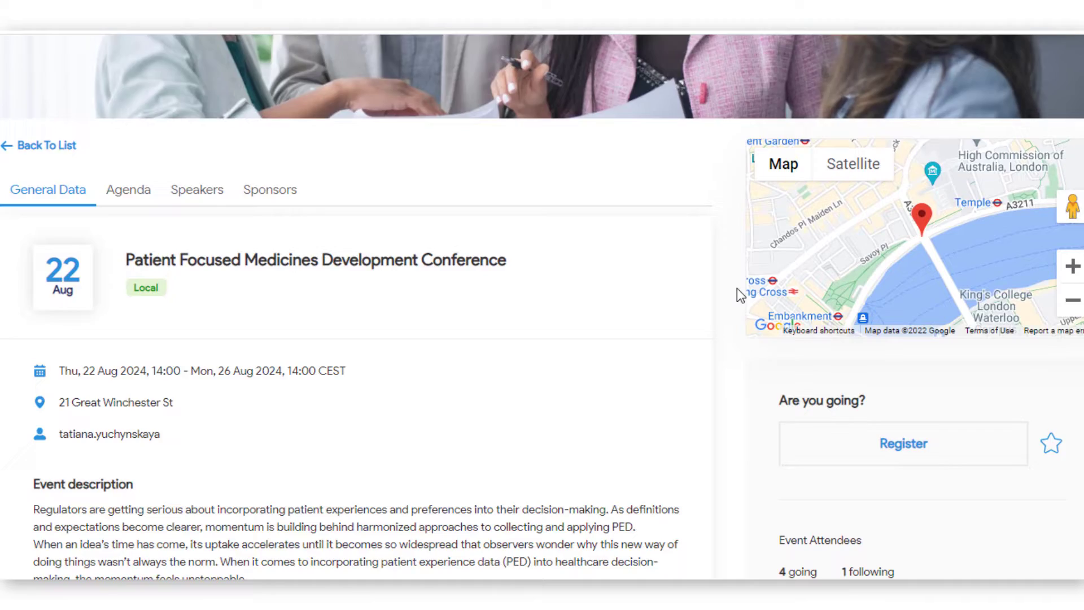
# Step: Review the conference's Speakers list and Agenda days, then return to the event list
pyautogui.scroll(-3)
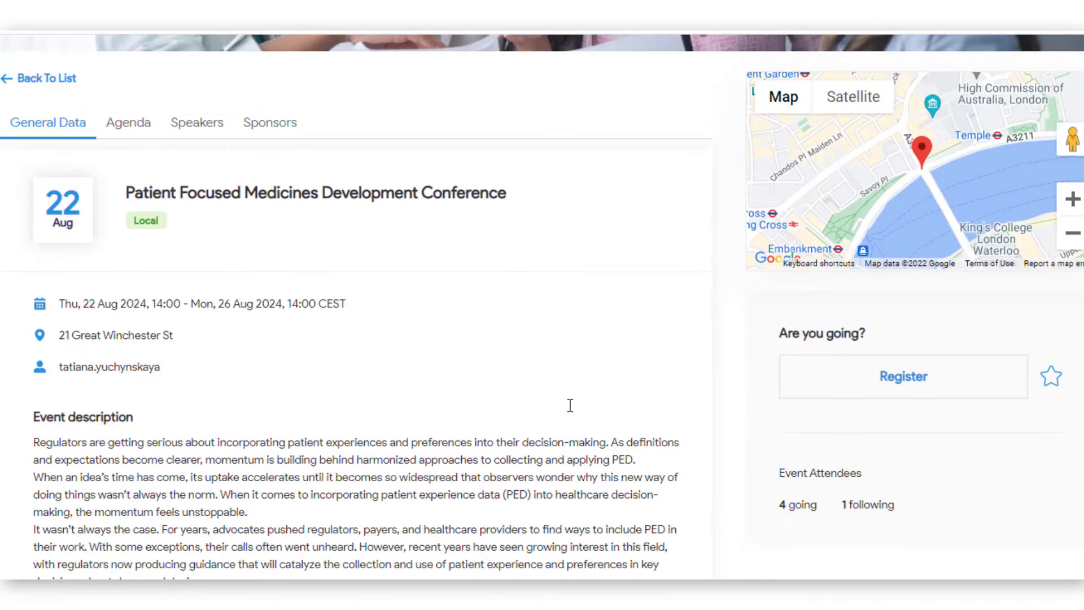
pyautogui.click(197, 122)
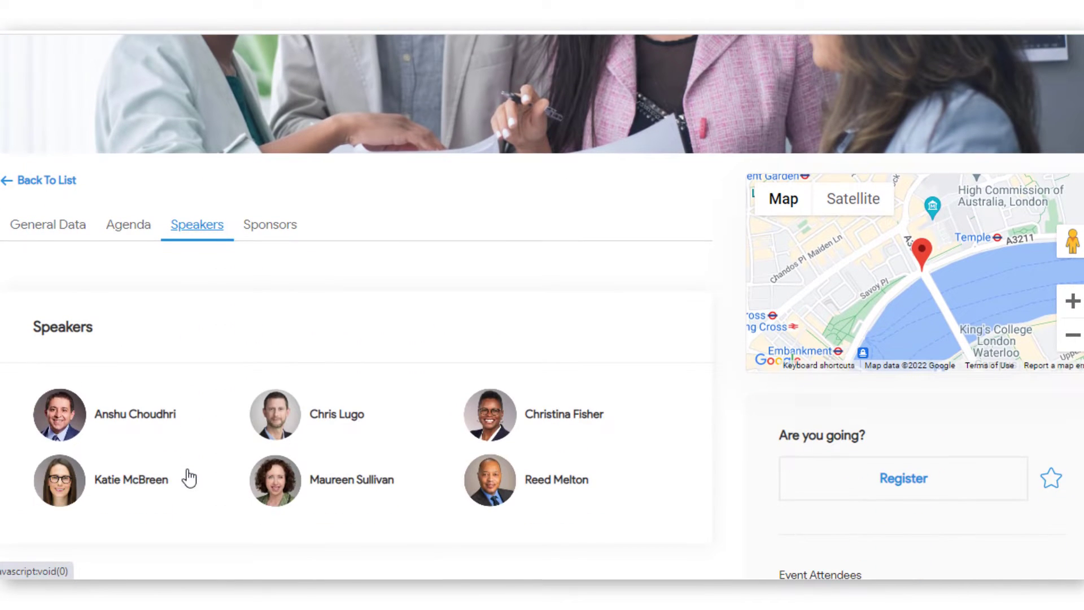
pyautogui.click(127, 224)
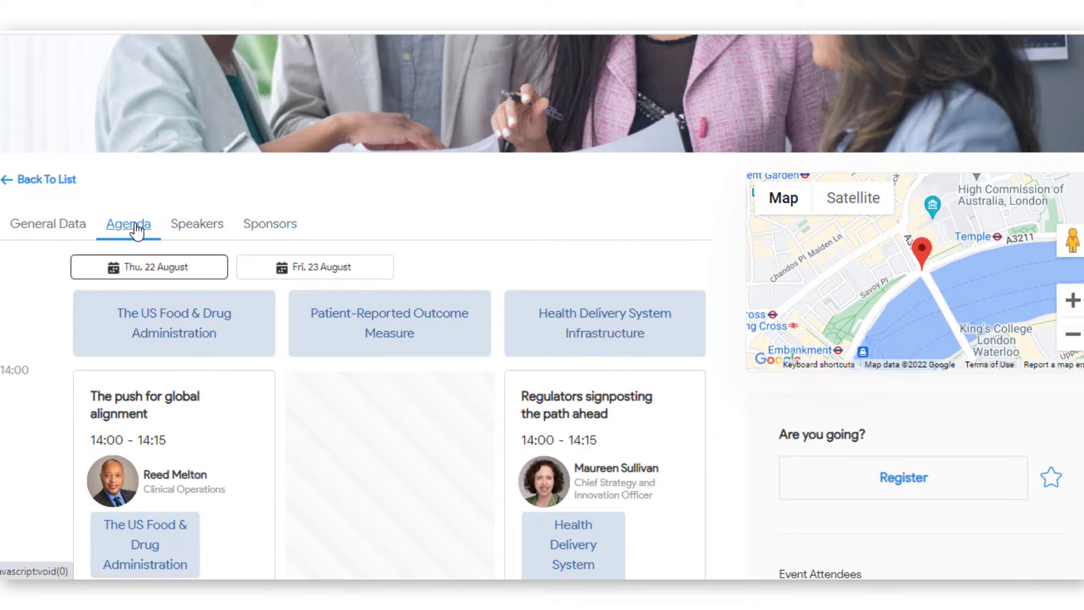
pyautogui.scroll(-3)
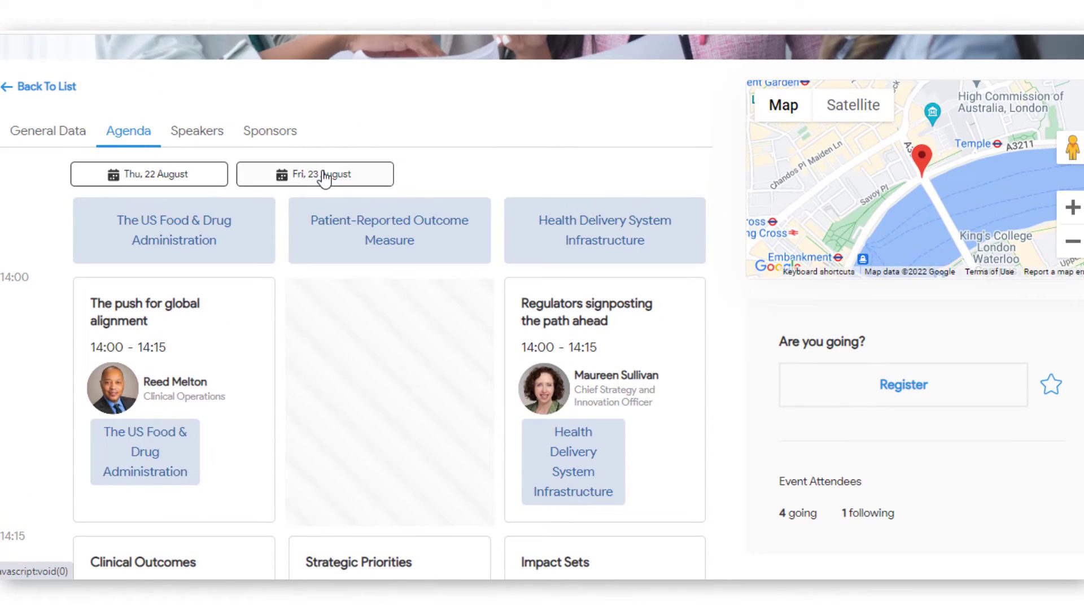
pyautogui.scroll(-3)
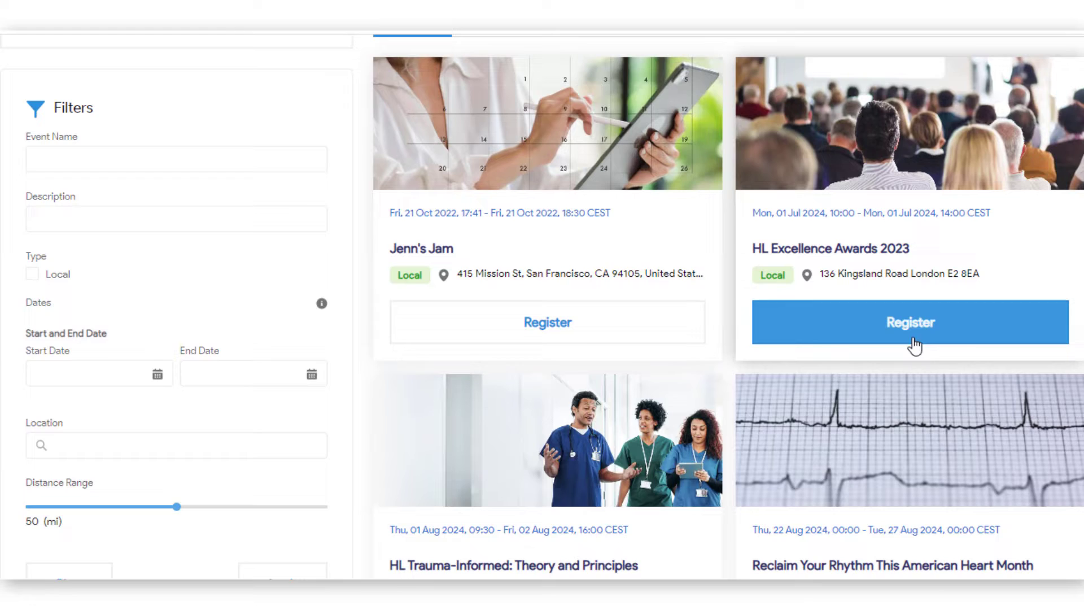
# Step: Preview Choose your Package dialogs for HL Excellence Awards 2023, another event and the Patient Focused Medicines conference
pyautogui.click(911, 321)
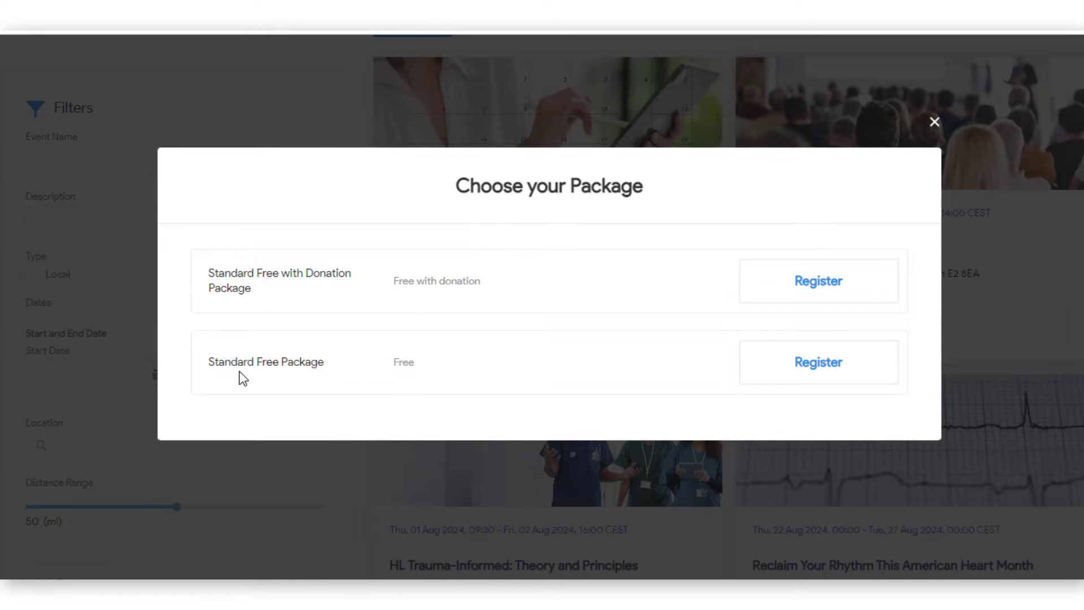
pyautogui.click(934, 122)
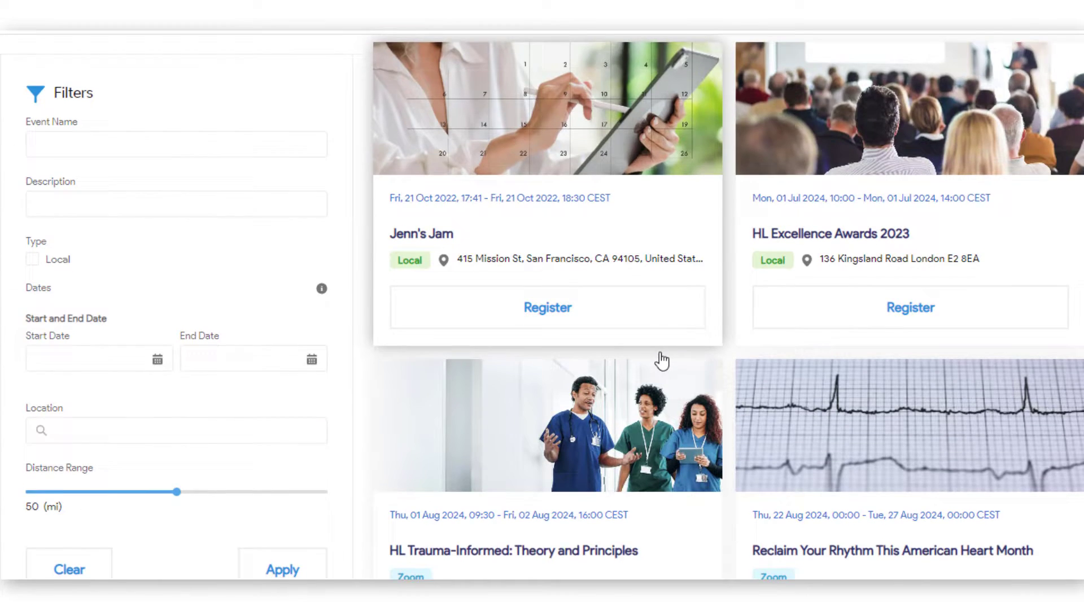
pyautogui.click(546, 307)
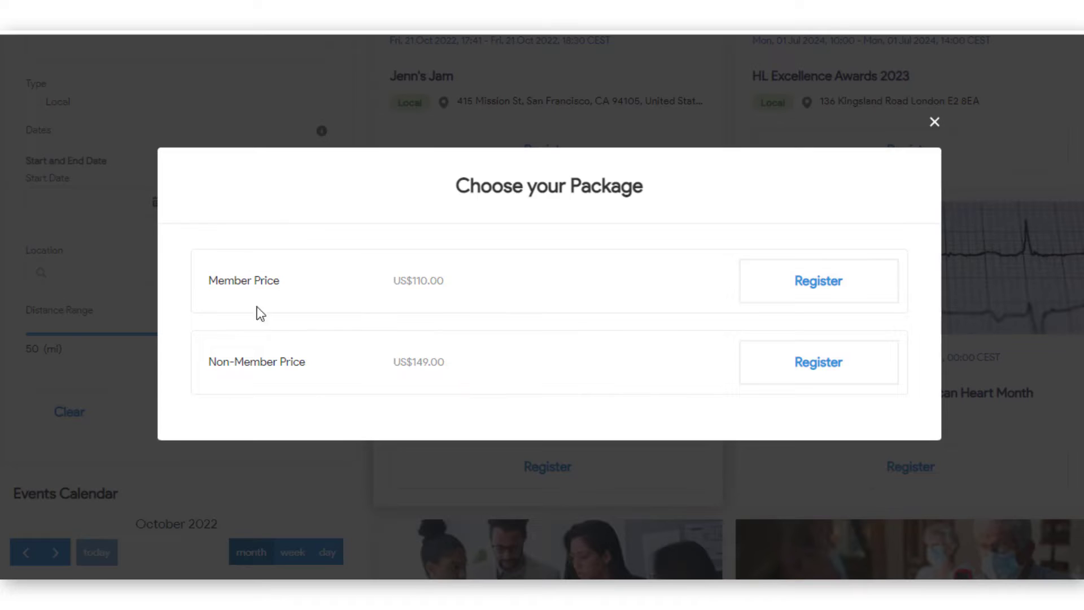
pyautogui.click(934, 122)
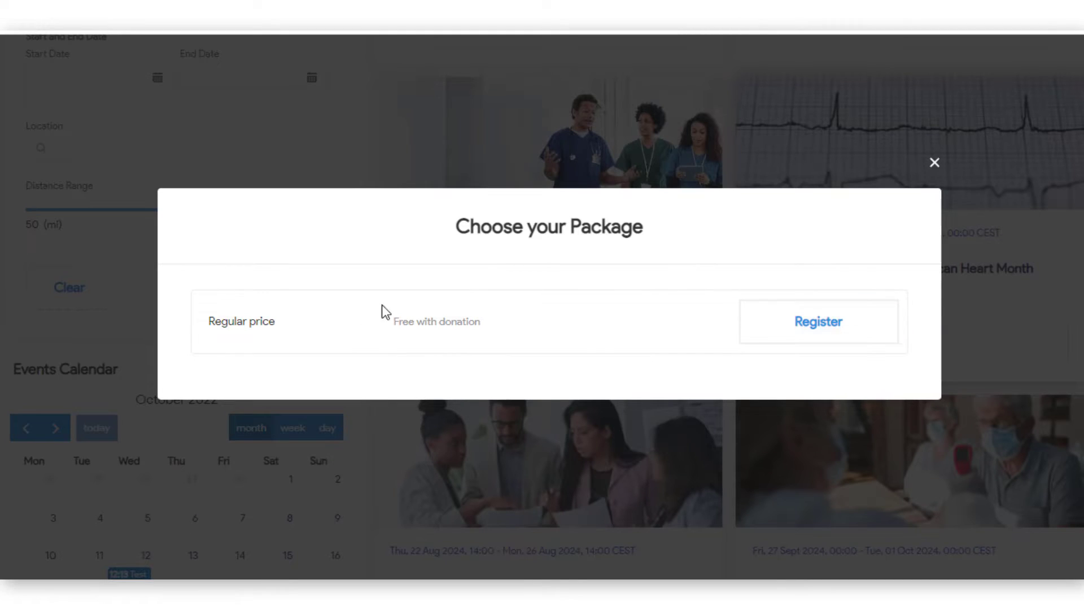
pyautogui.click(934, 162)
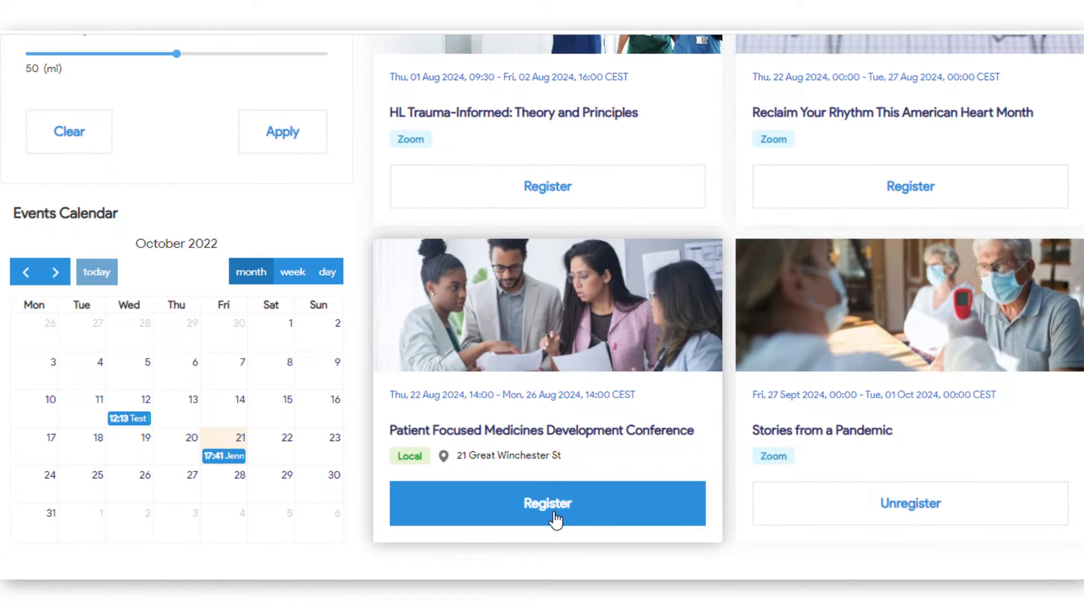
pyautogui.click(546, 502)
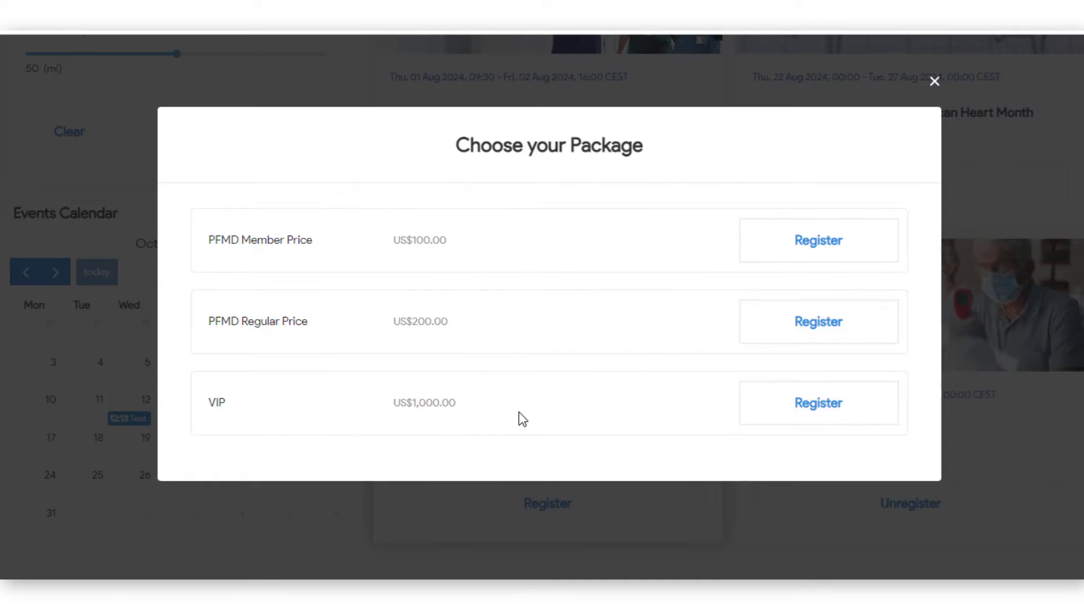
pyautogui.click(934, 82)
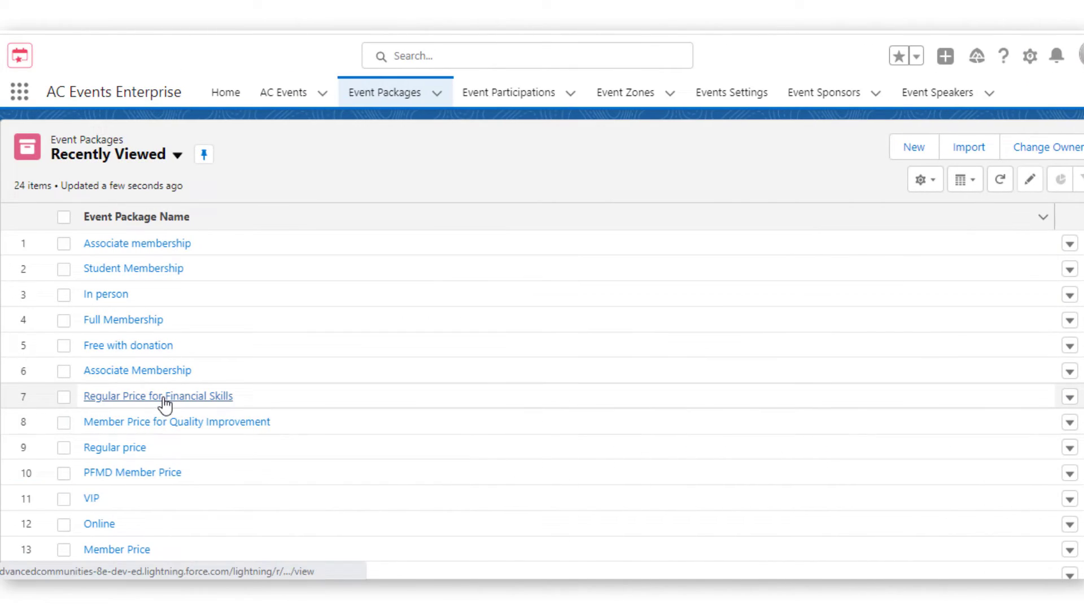
# Step: Choose a package to launch the Event Registration wizard at the Ticket Owner step
pyautogui.click(158, 396)
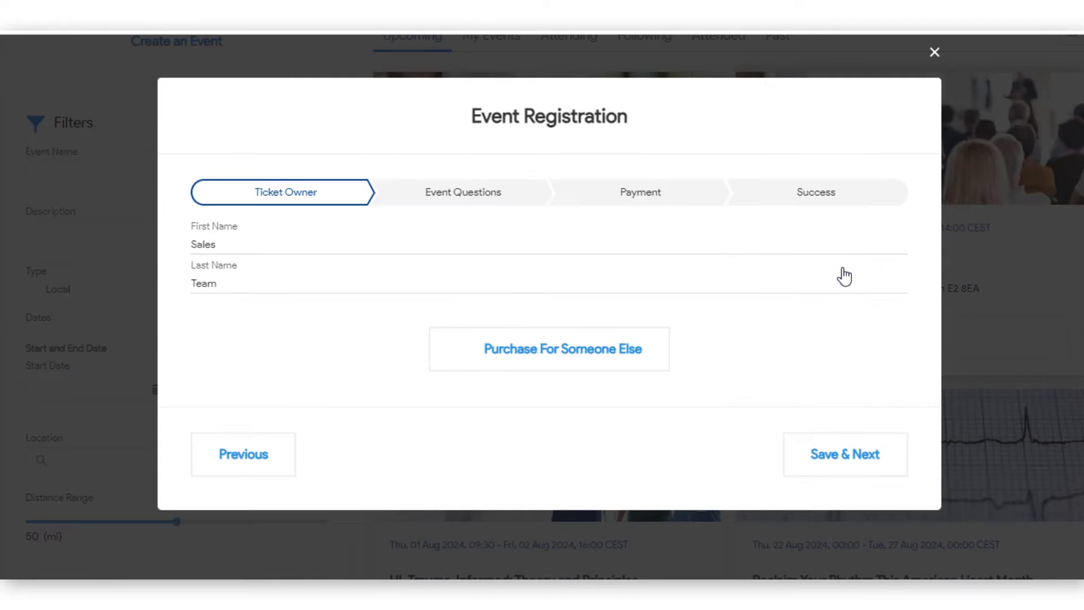
# Step: Confirm the ticket owner, choose Gluten-free as dietary requirement, reach payment, then close the registration
pyautogui.click(845, 454)
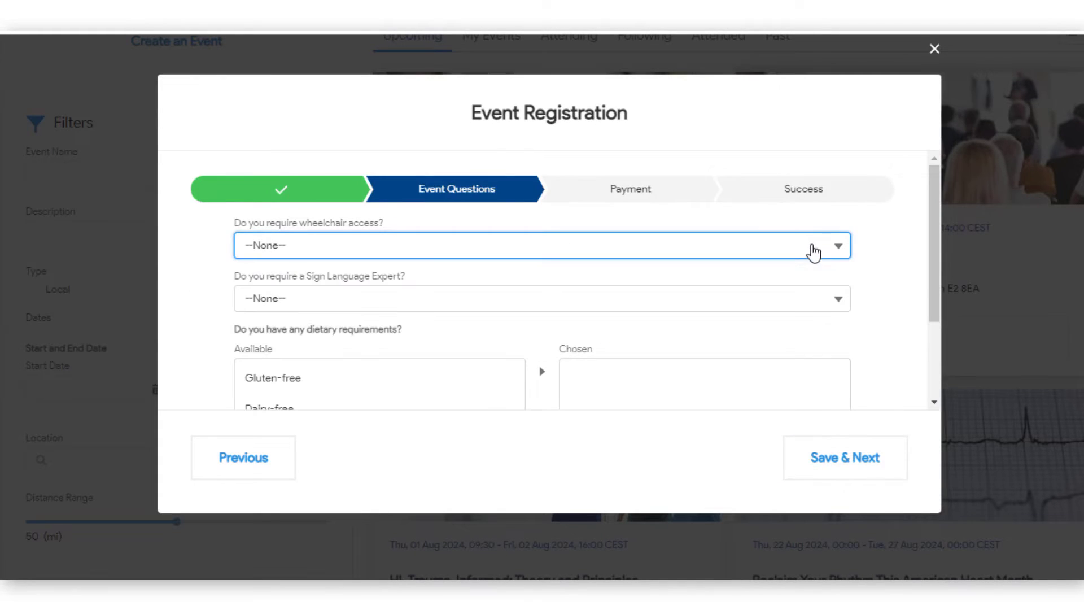
pyautogui.scroll(-3)
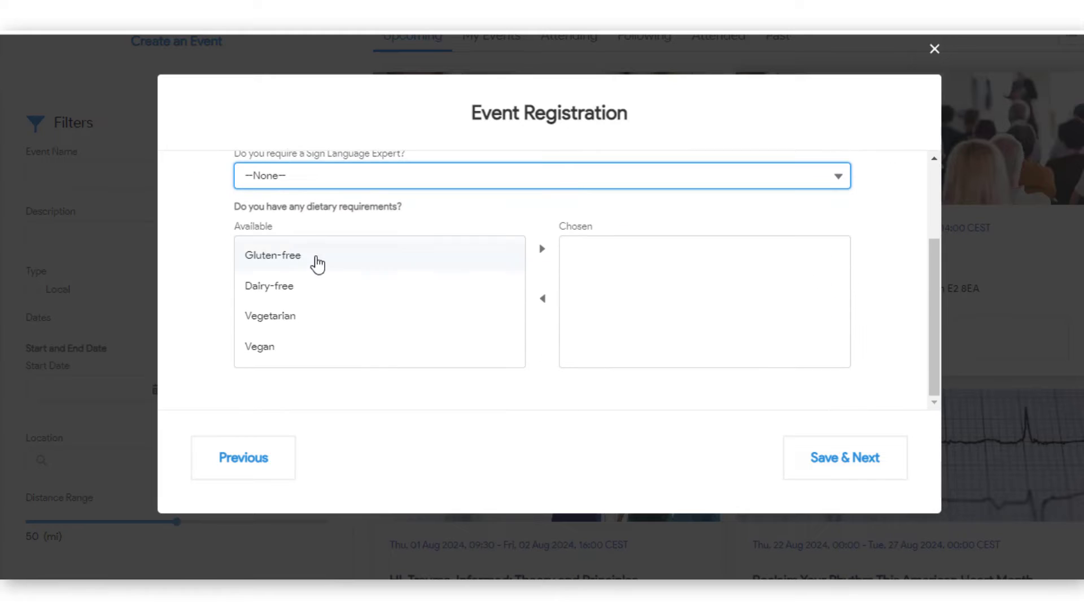
pyautogui.click(542, 249)
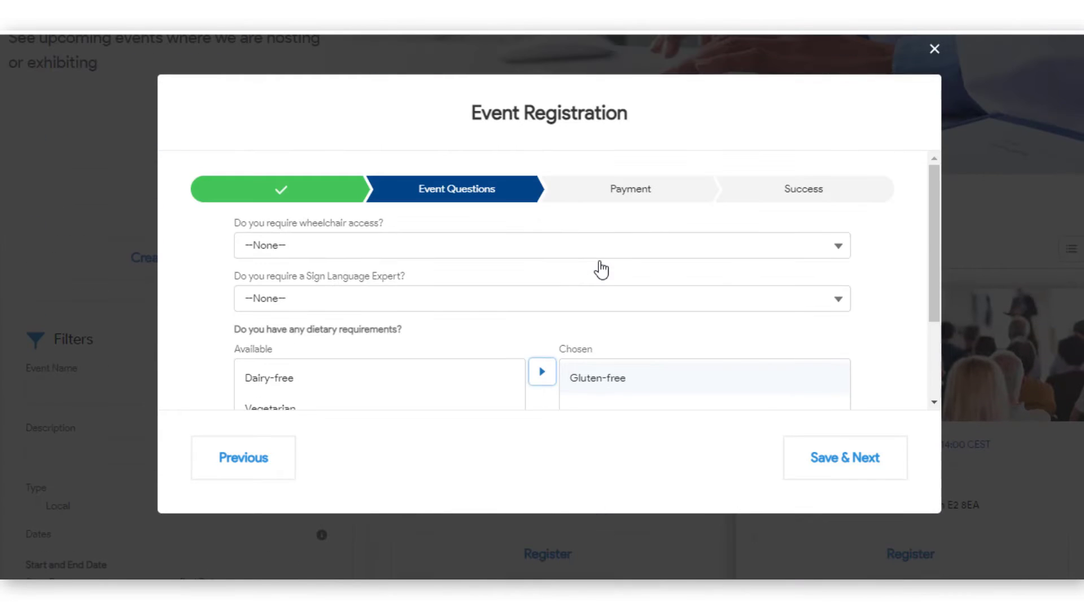
pyautogui.click(845, 458)
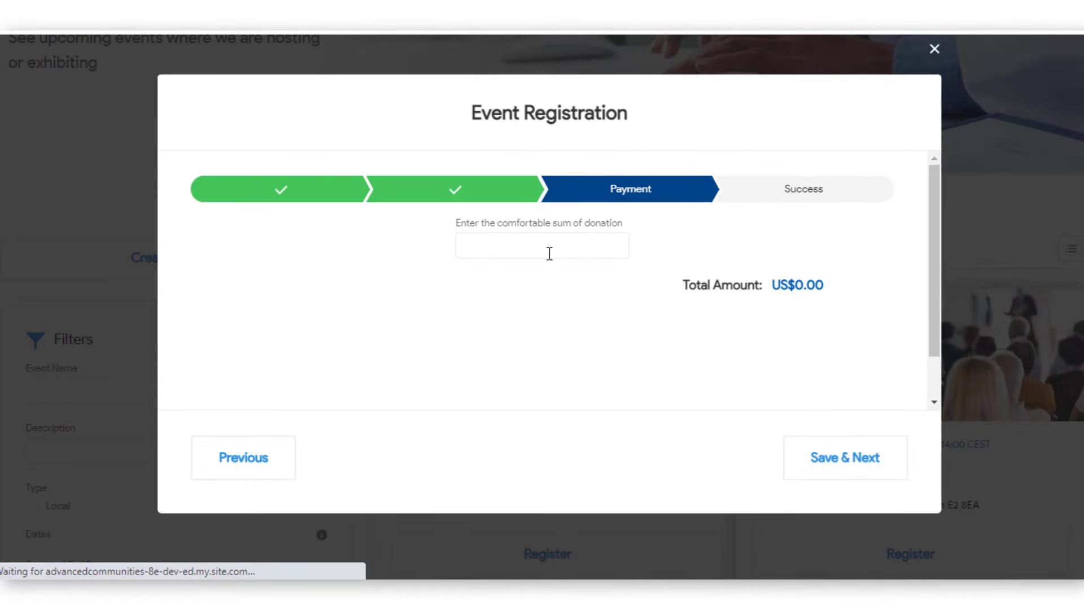
pyautogui.click(934, 49)
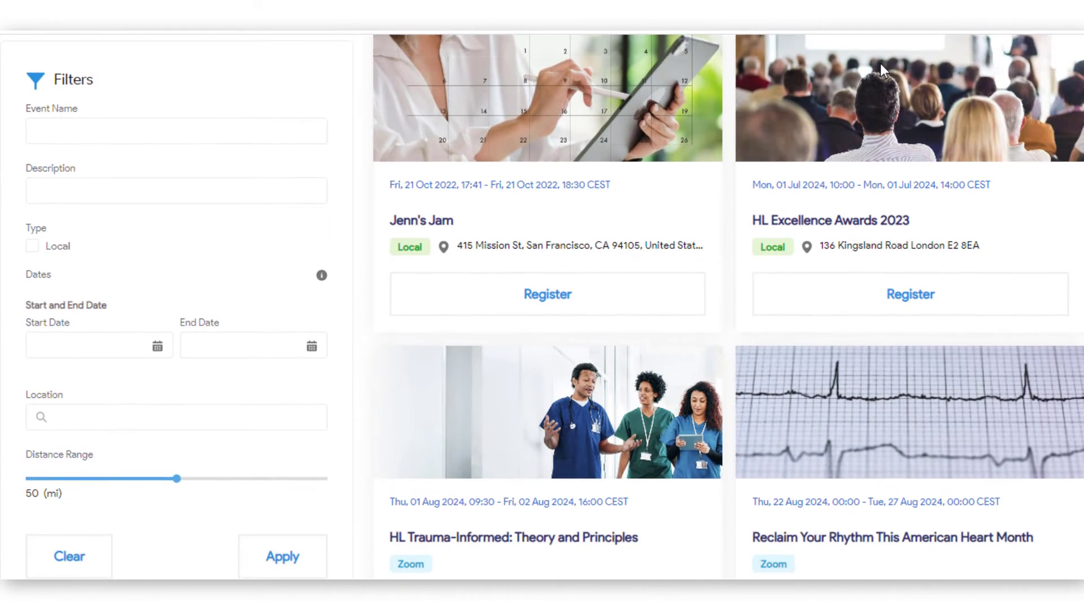
pyautogui.scroll(-3)
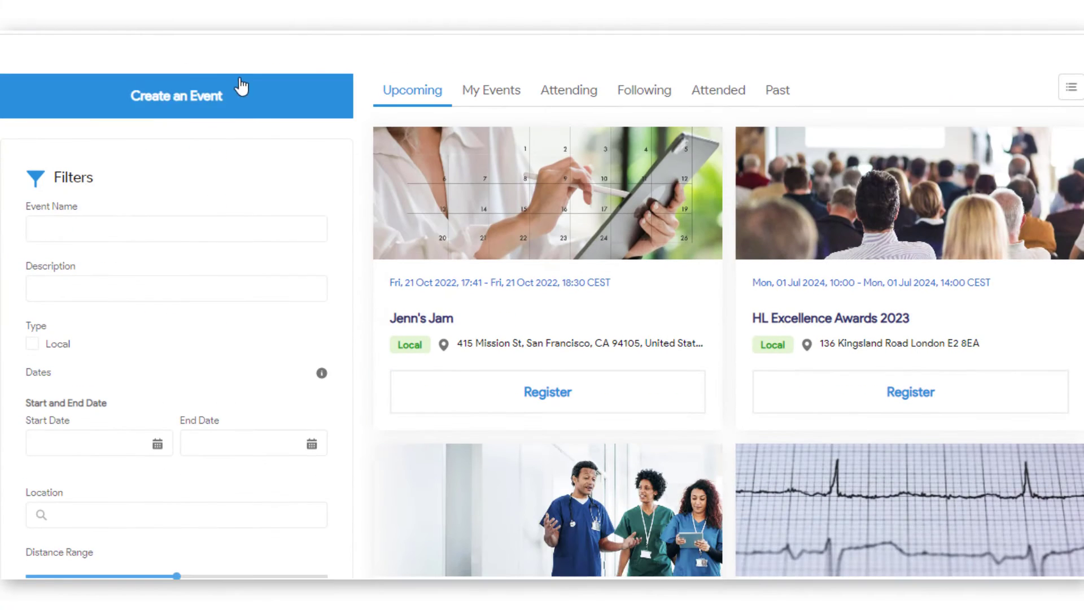
# Step: Create a community event named 'New Event' starting 11 November 2022
pyautogui.click(176, 95)
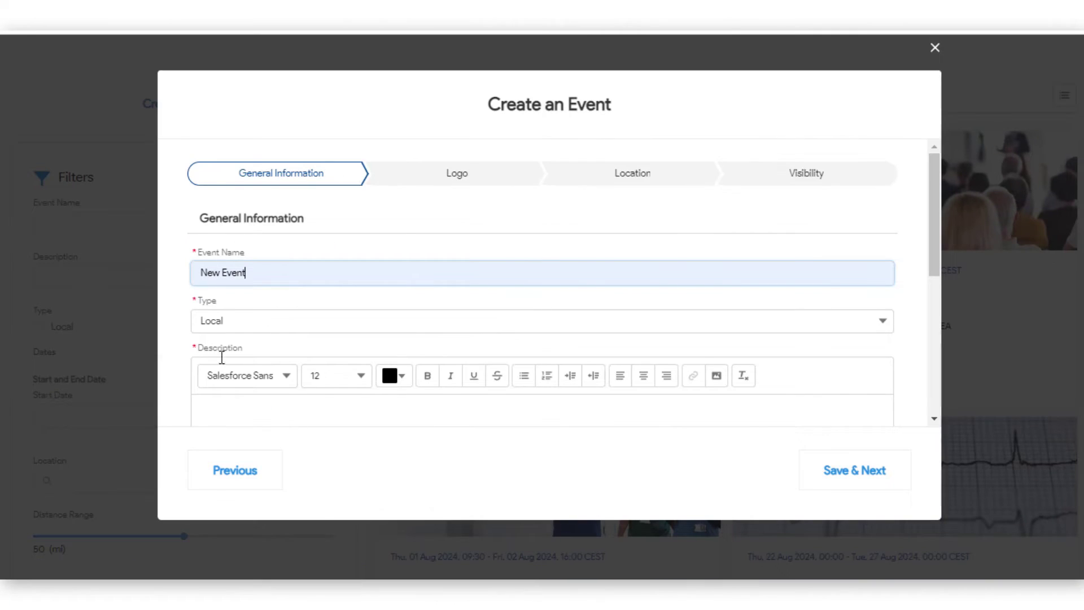
pyautogui.write('New')
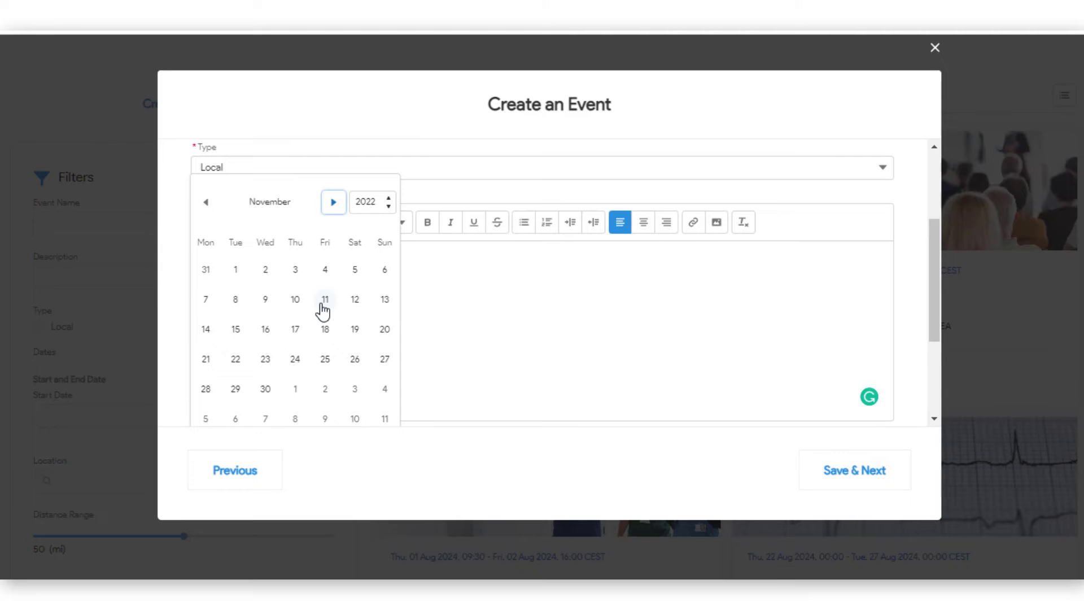
pyautogui.click(206, 203)
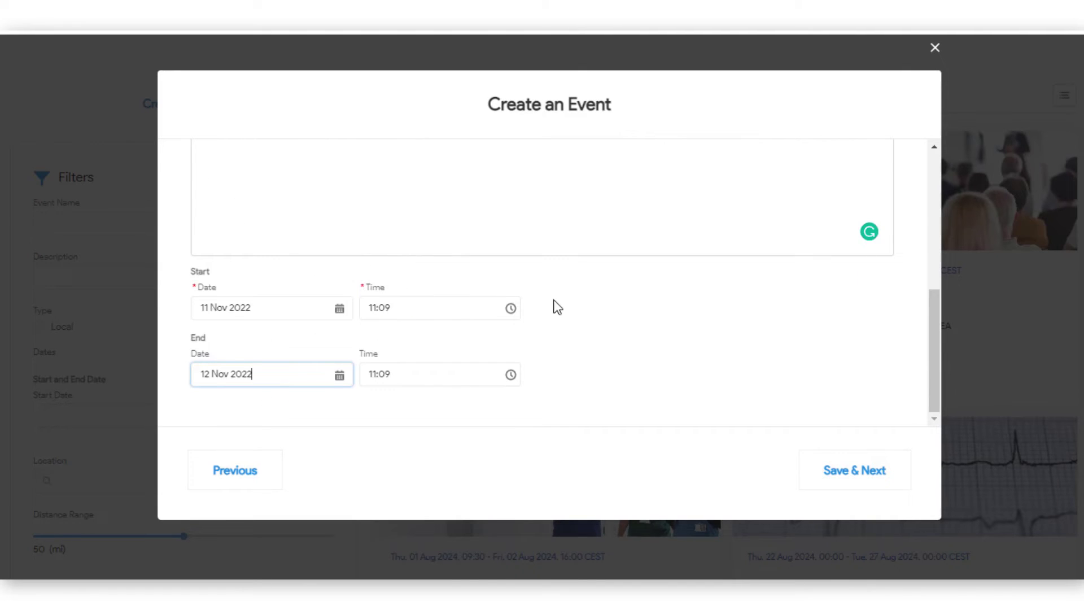
# Step: Save the general information and continue past the logo step to Location
pyautogui.click(854, 470)
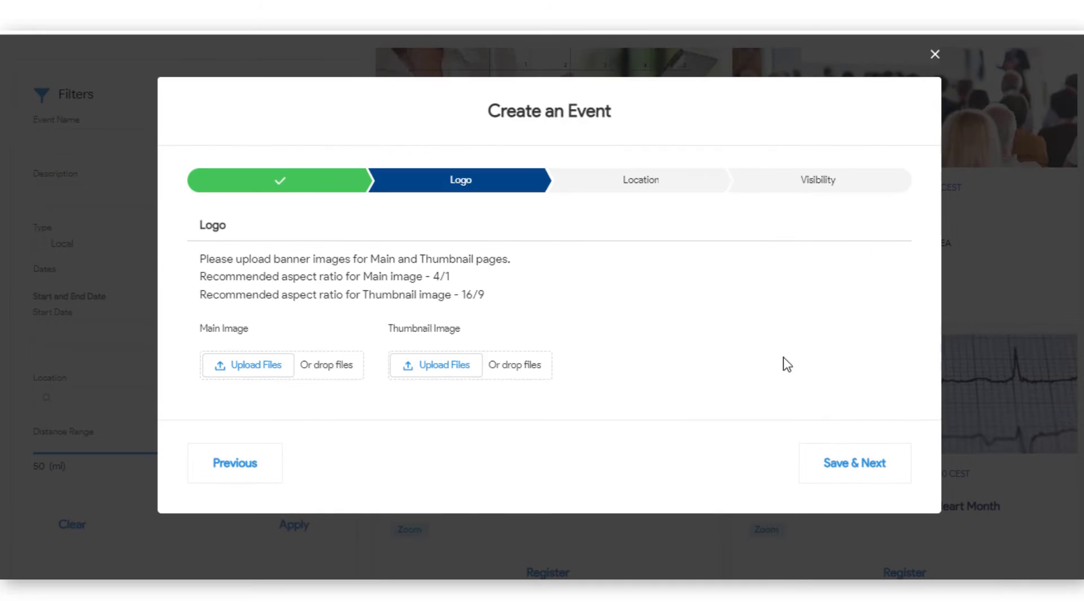
pyautogui.click(854, 463)
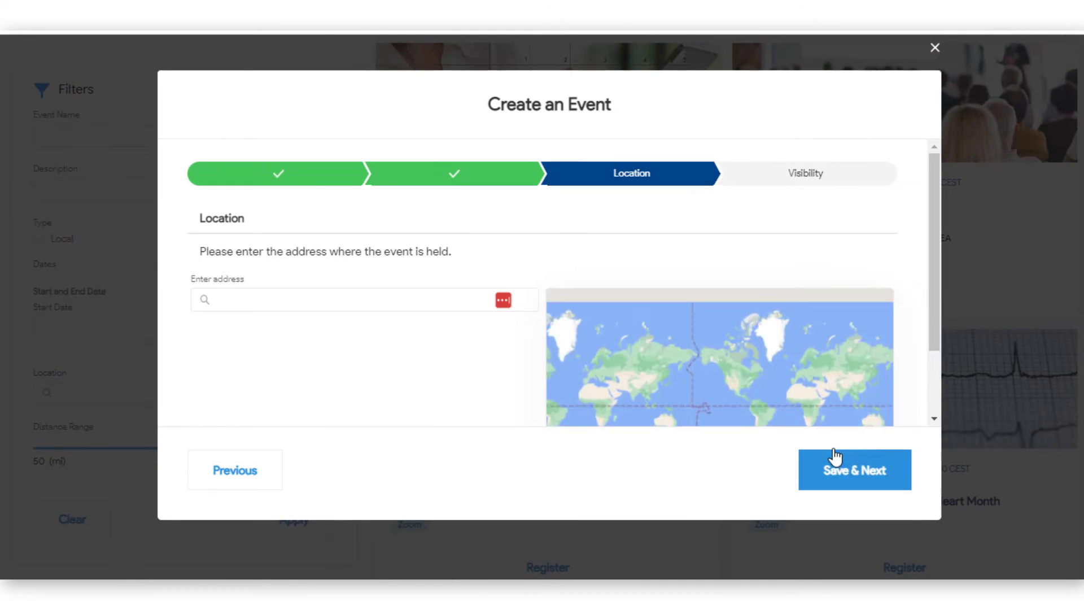